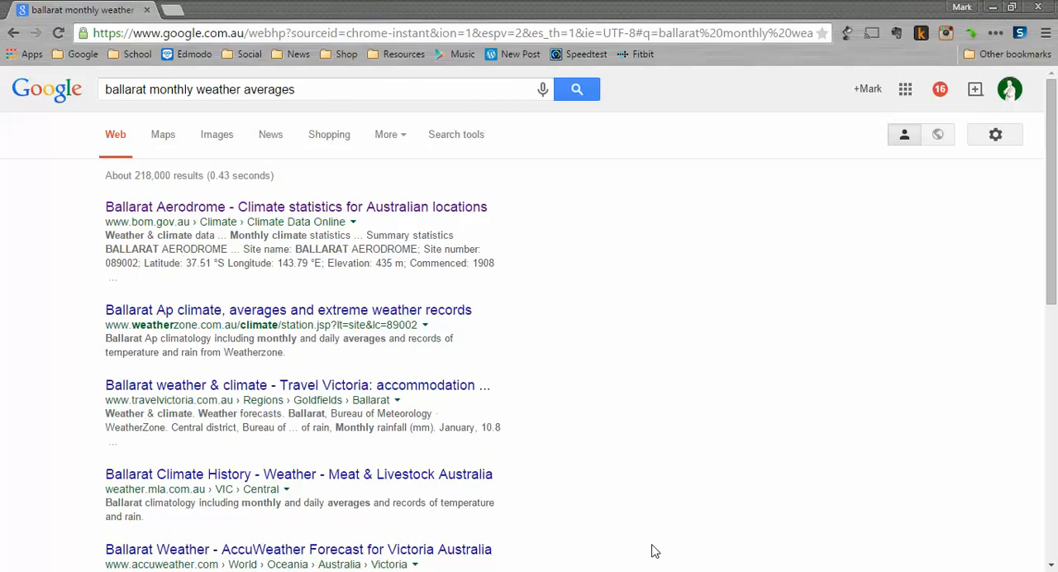
pyautogui.moveTo(552, 409)
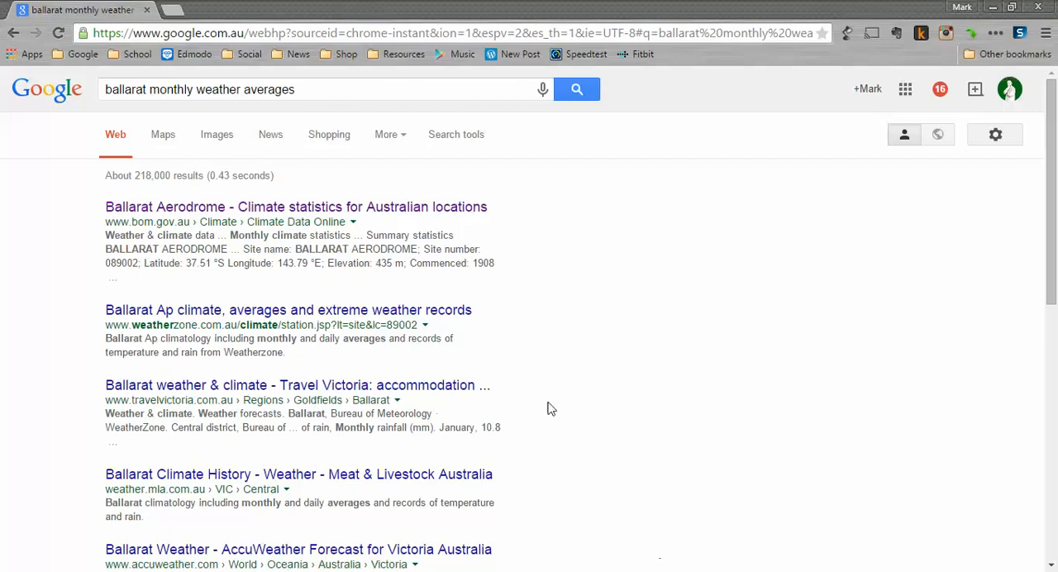
pyautogui.moveTo(531, 188)
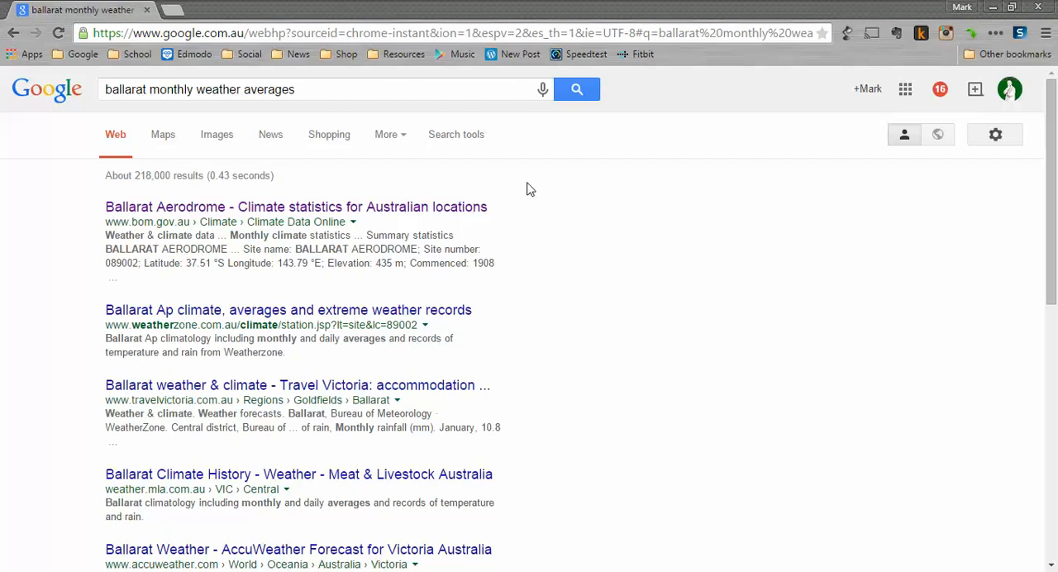
pyautogui.moveTo(704, 248)
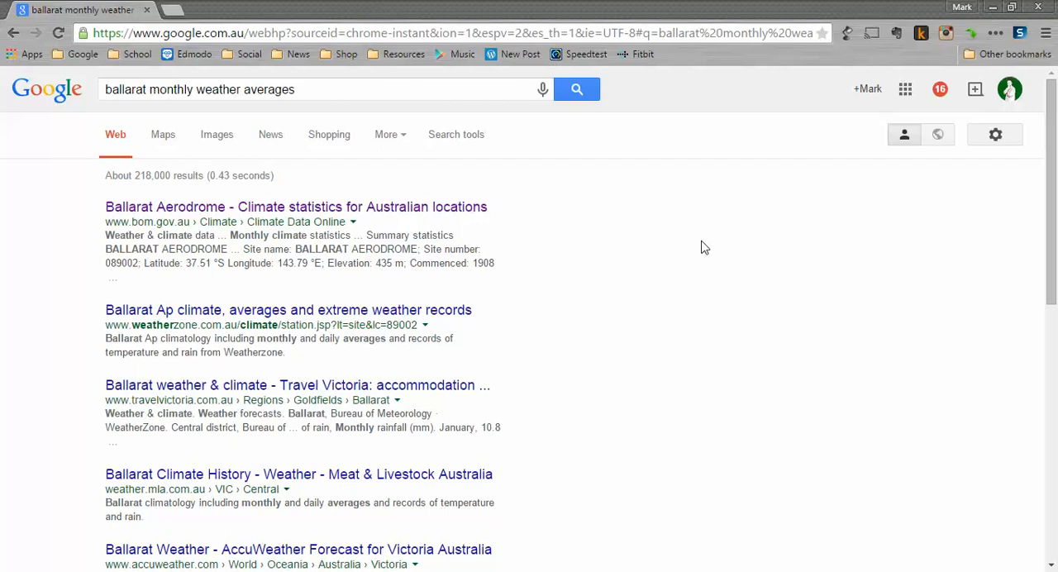
pyautogui.moveTo(384, 205)
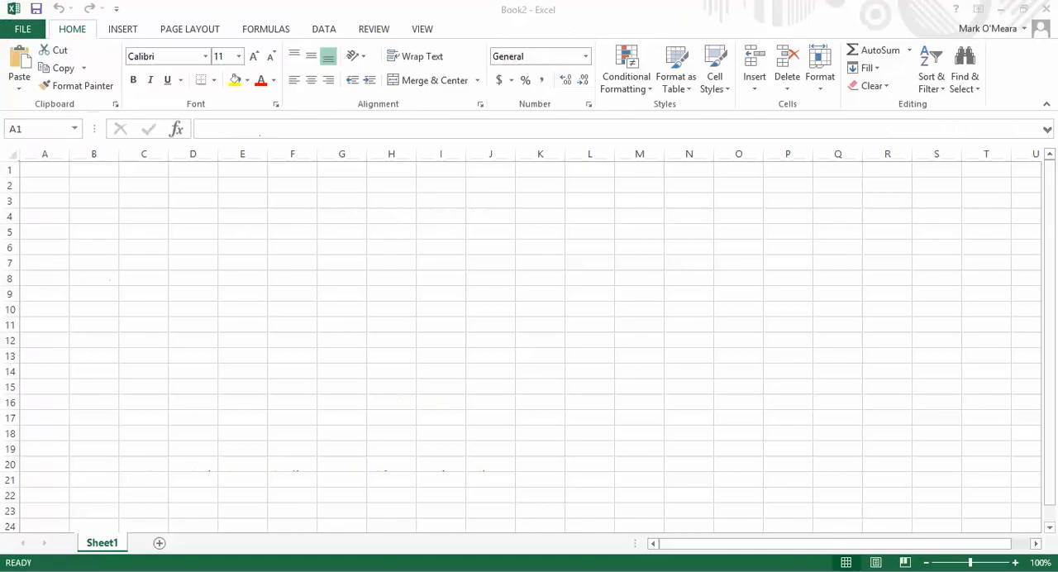
# Step: Reach the Ballarat Aerodrome climate statistics page and scroll to its monthly table
pyautogui.click(45, 169)
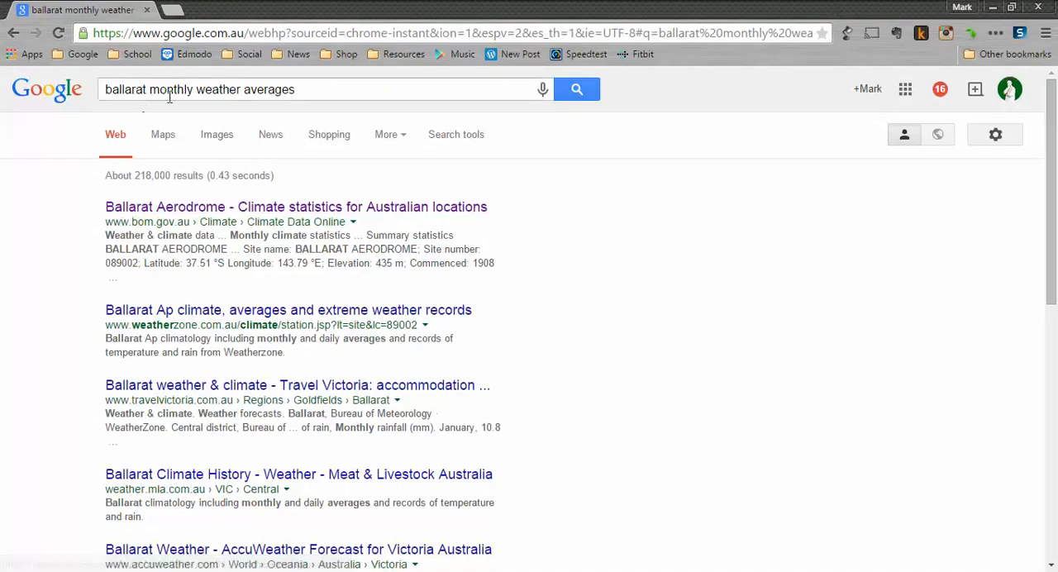
pyautogui.click(295, 207)
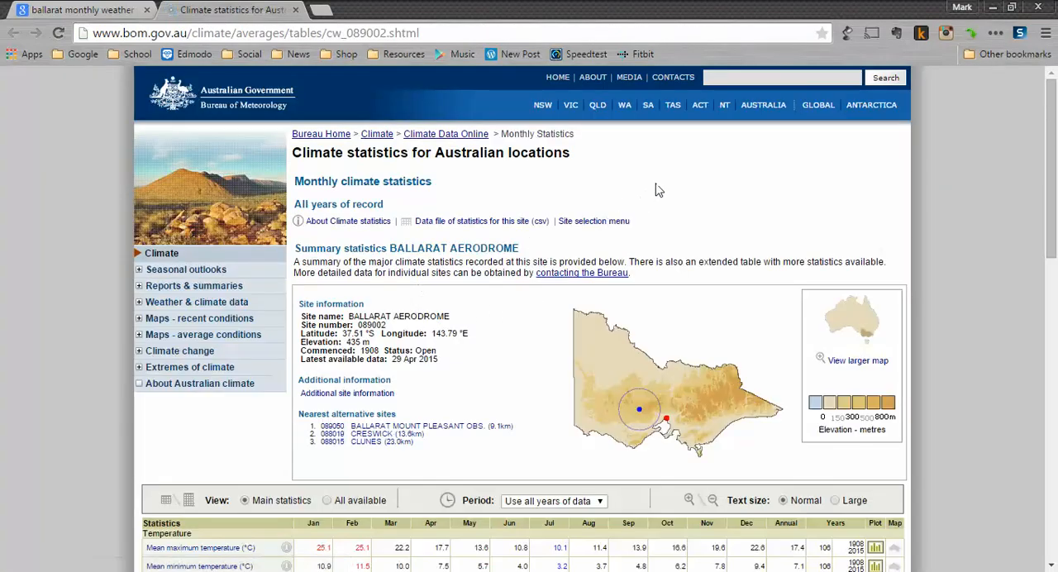
pyautogui.scroll(-3)
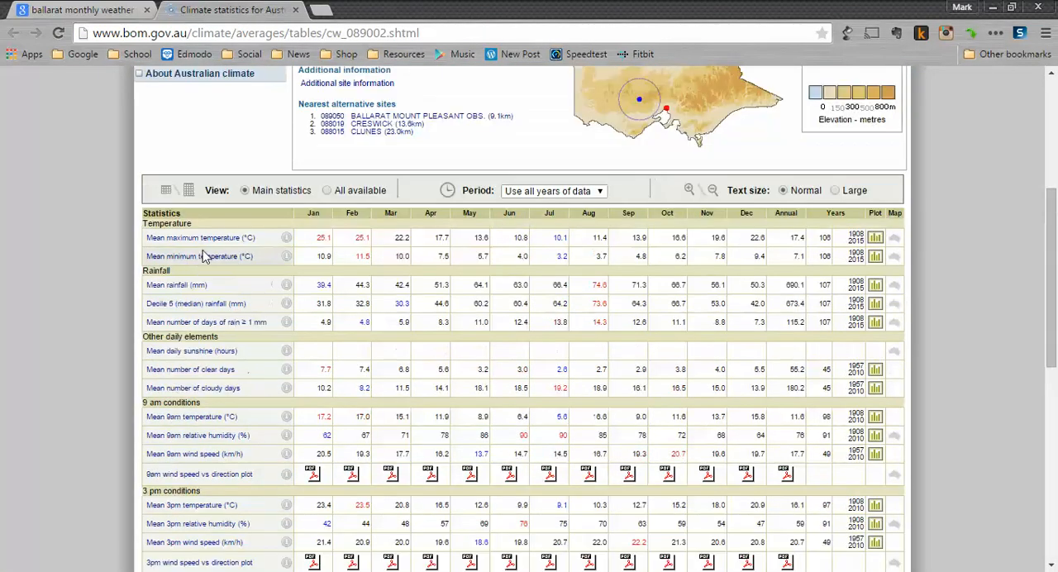
pyautogui.moveTo(199, 240)
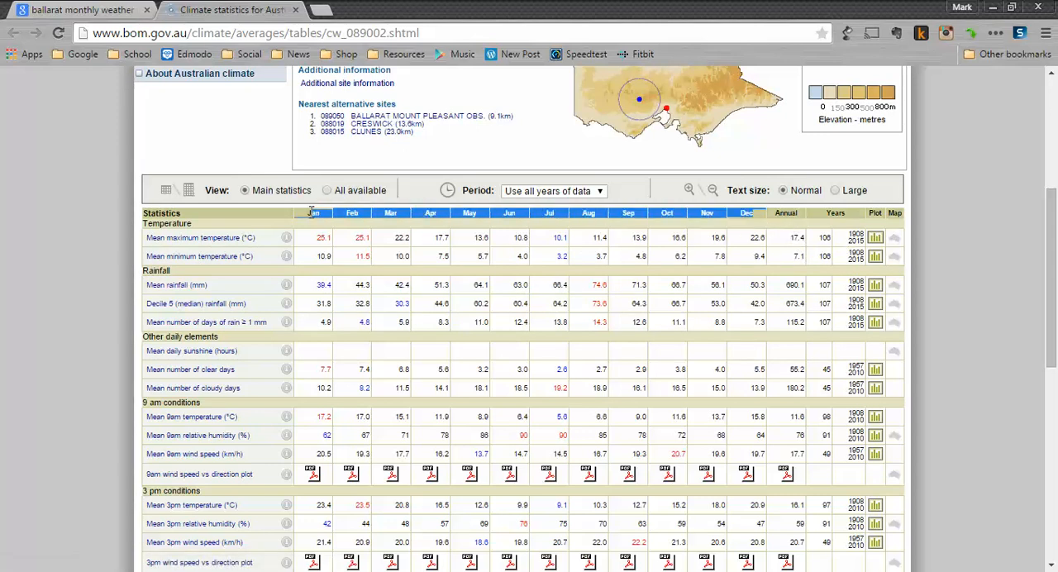
pyautogui.moveTo(367, 220)
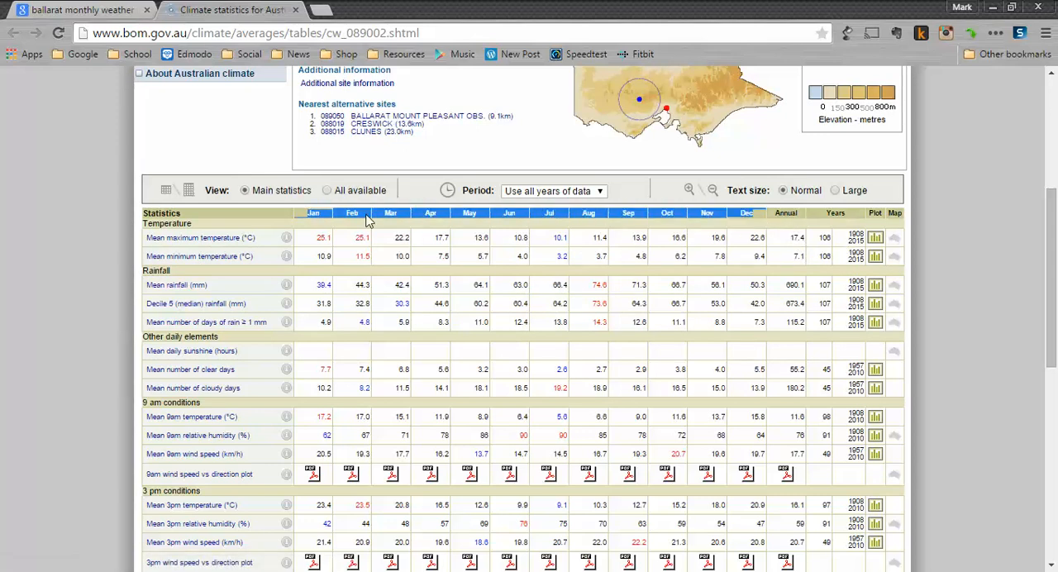
# Step: Paste the Jan–Dec month headers into row 1 starting at B1
pyautogui.press('alt+tab')
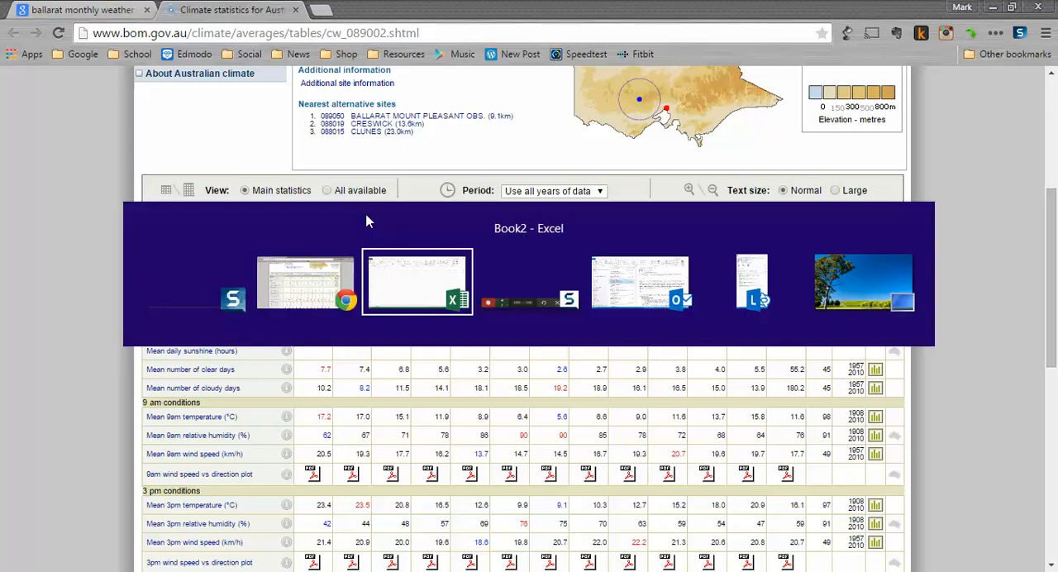
pyautogui.click(417, 281)
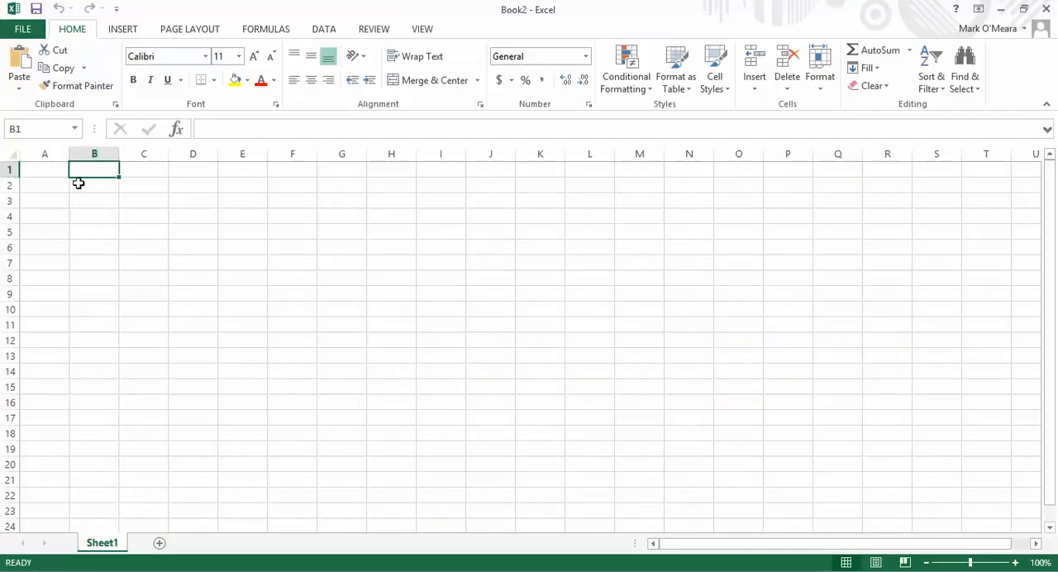
pyautogui.press('ctrl+v')
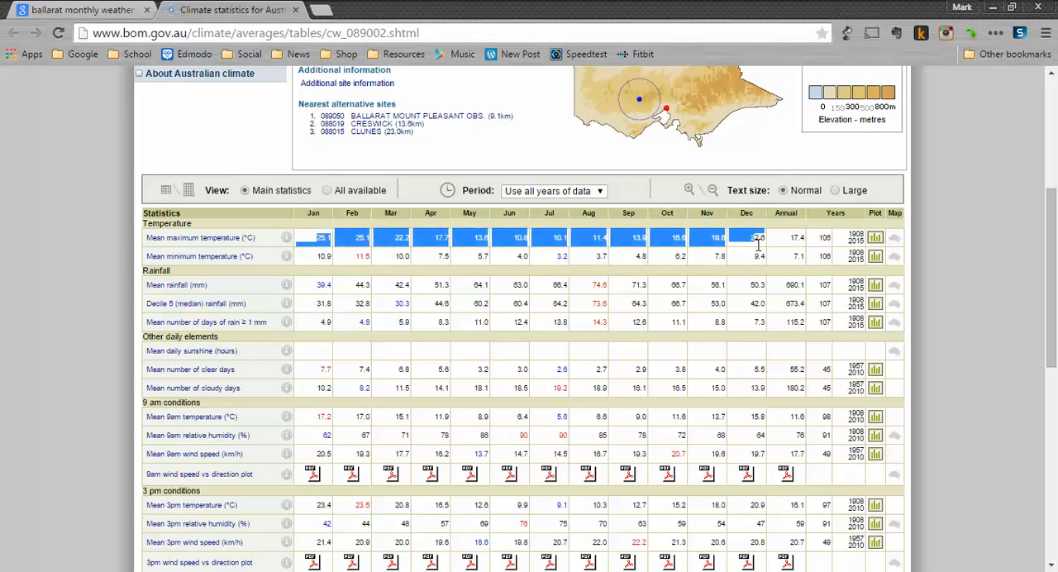
pyautogui.moveTo(741, 267)
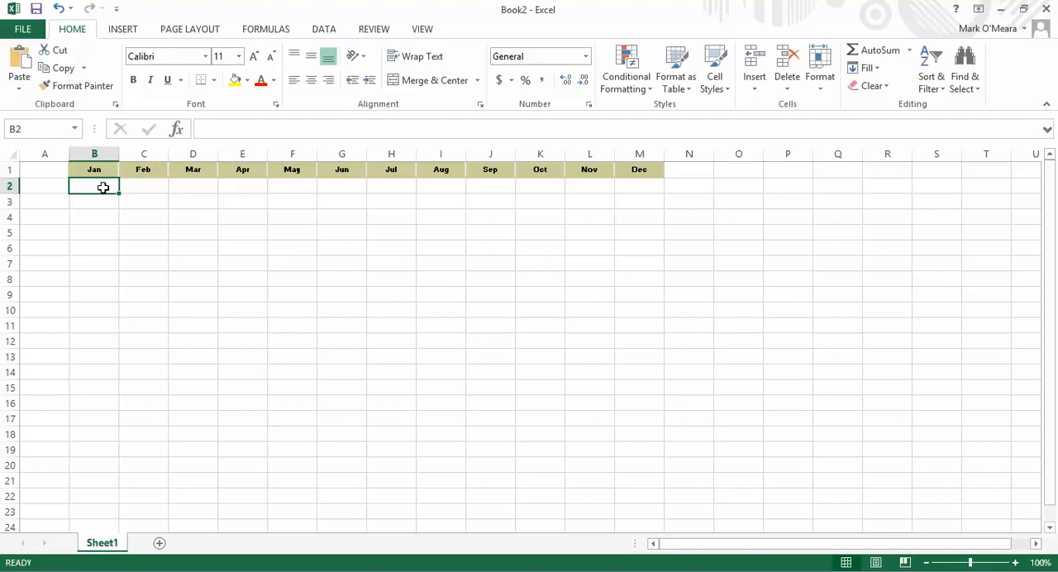
# Step: Paste the mean maximum and minimum temperature rows into rows 2 and 3 and widen column A
pyautogui.moveTo(92, 185); pyautogui.dragTo(638, 185)
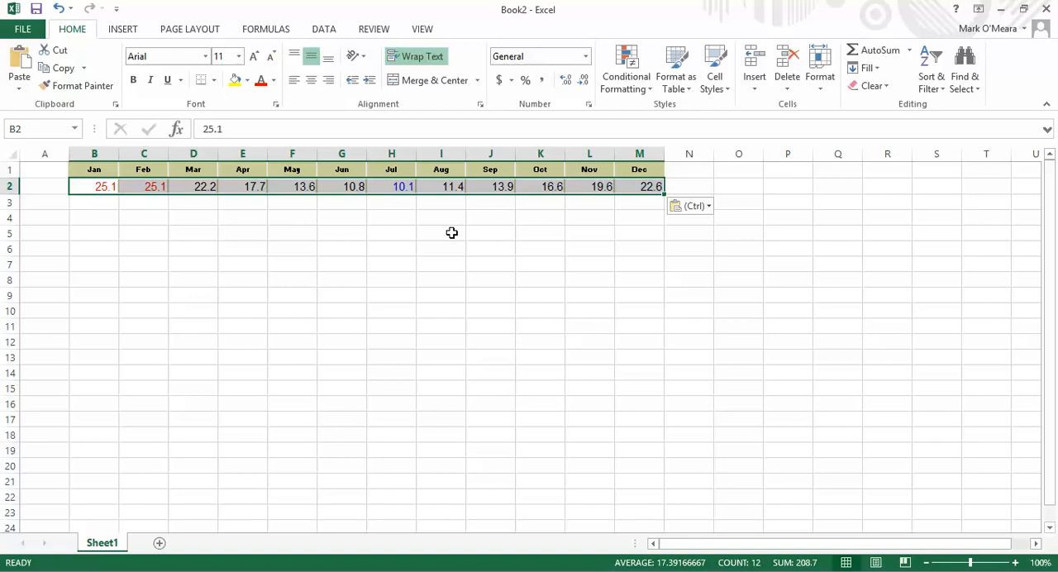
pyautogui.click(94, 200)
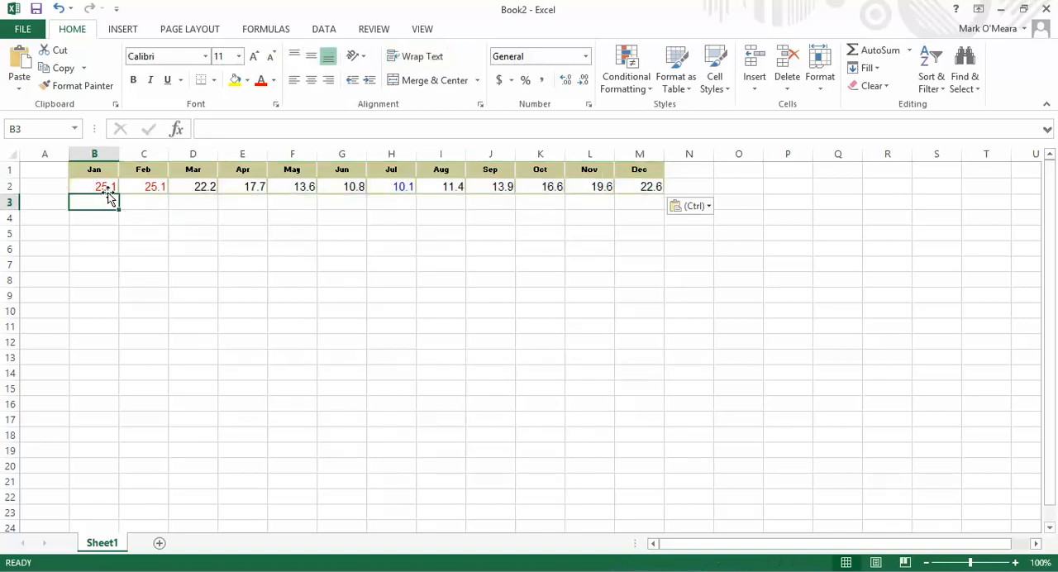
pyautogui.click(93, 185)
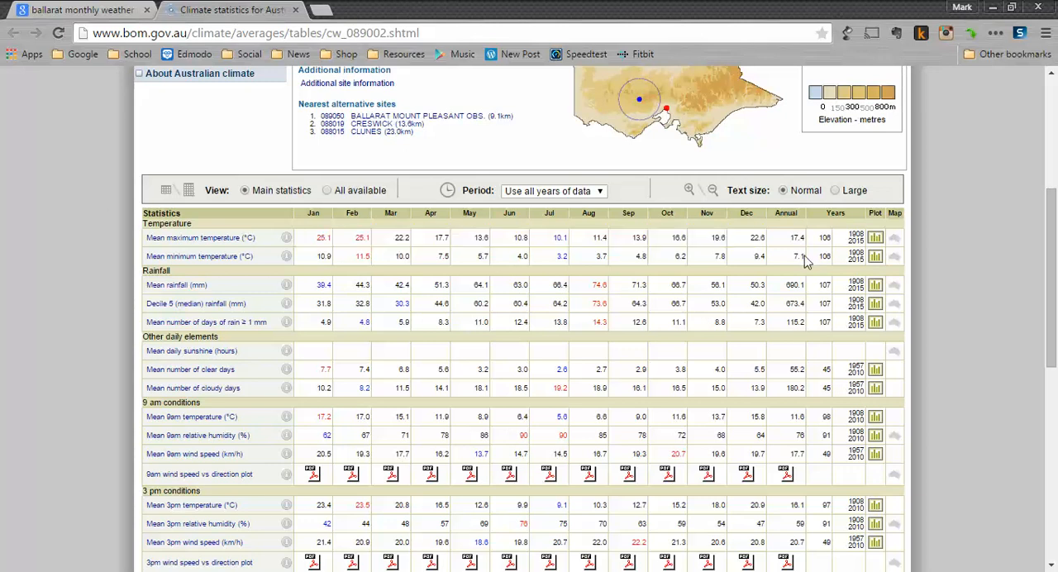
pyautogui.moveTo(735, 258)
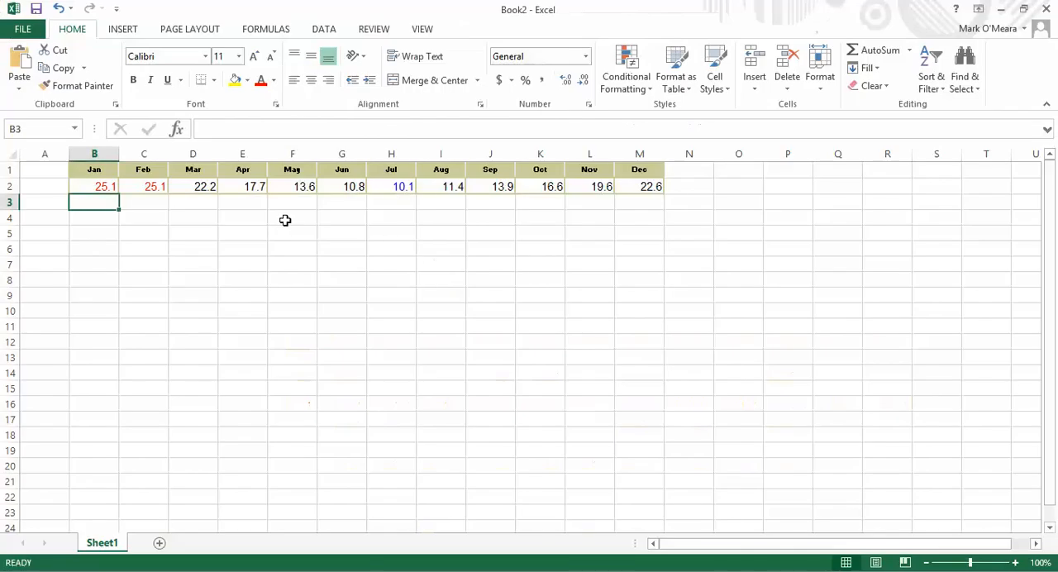
pyautogui.press('ctrl+v')
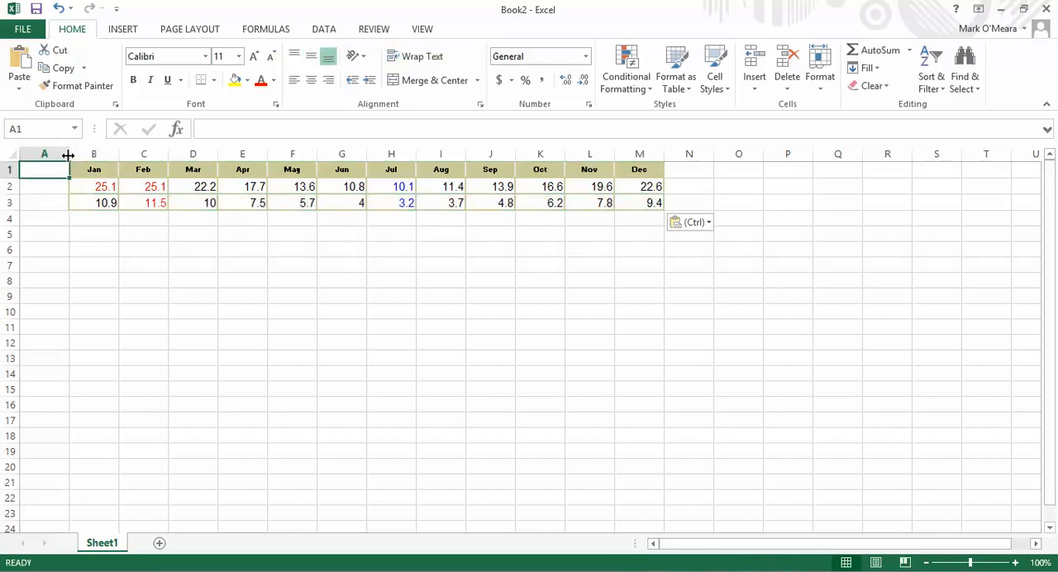
pyautogui.moveTo(68, 154); pyautogui.dragTo(187, 154)
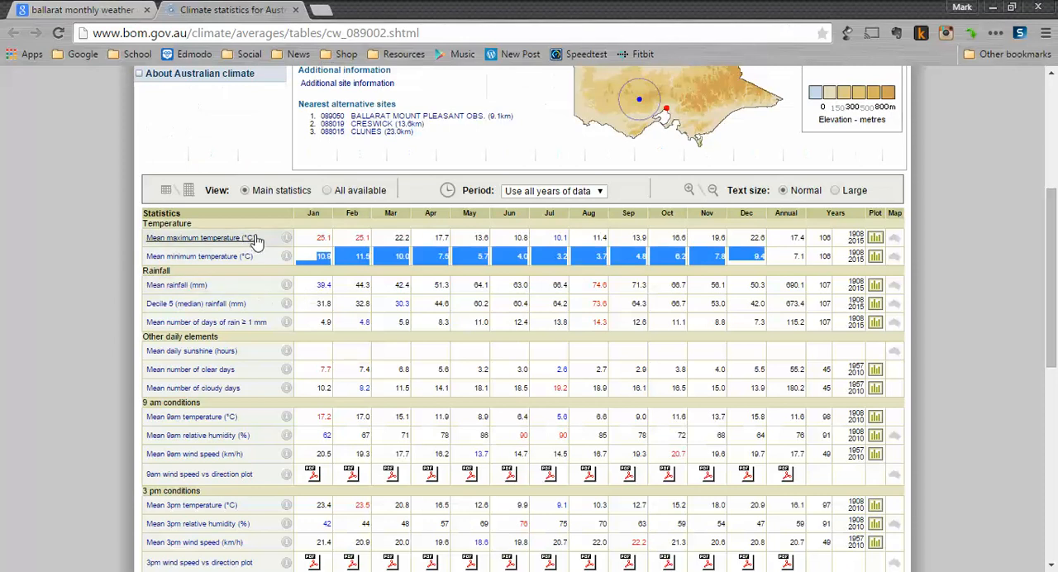
pyautogui.moveTo(206, 242)
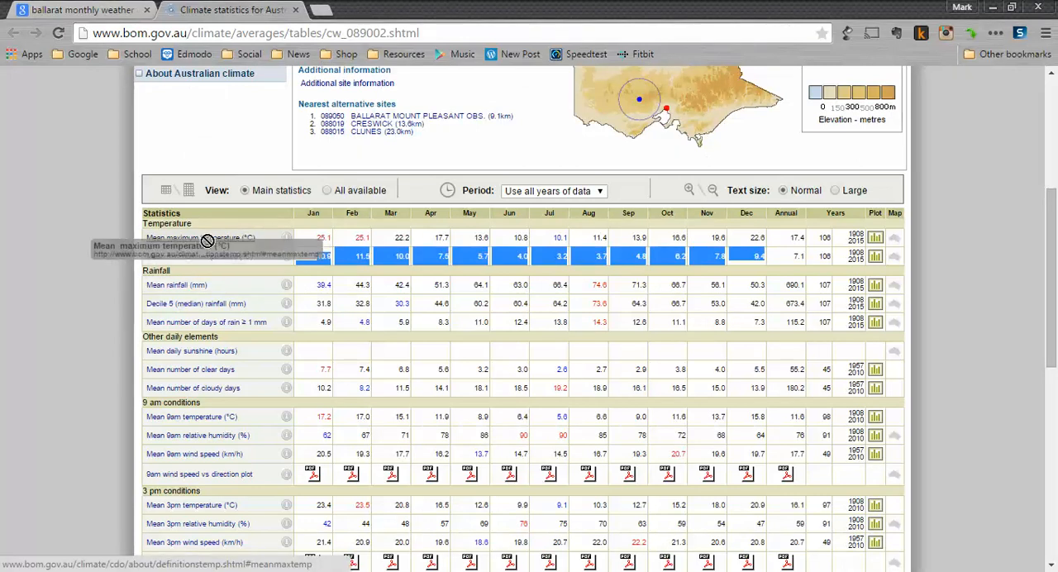
pyautogui.click(195, 238)
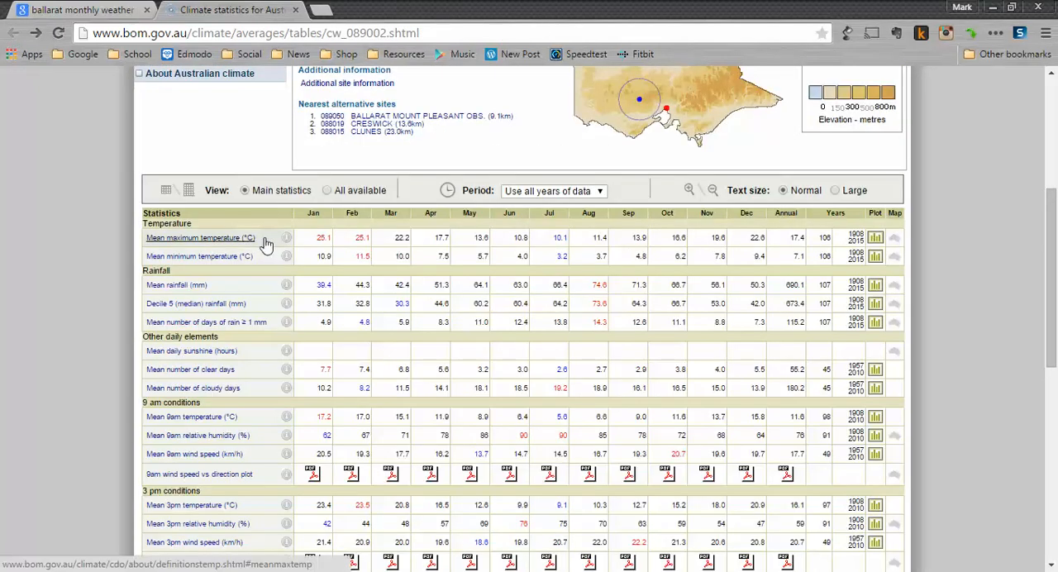
pyautogui.moveTo(361, 230)
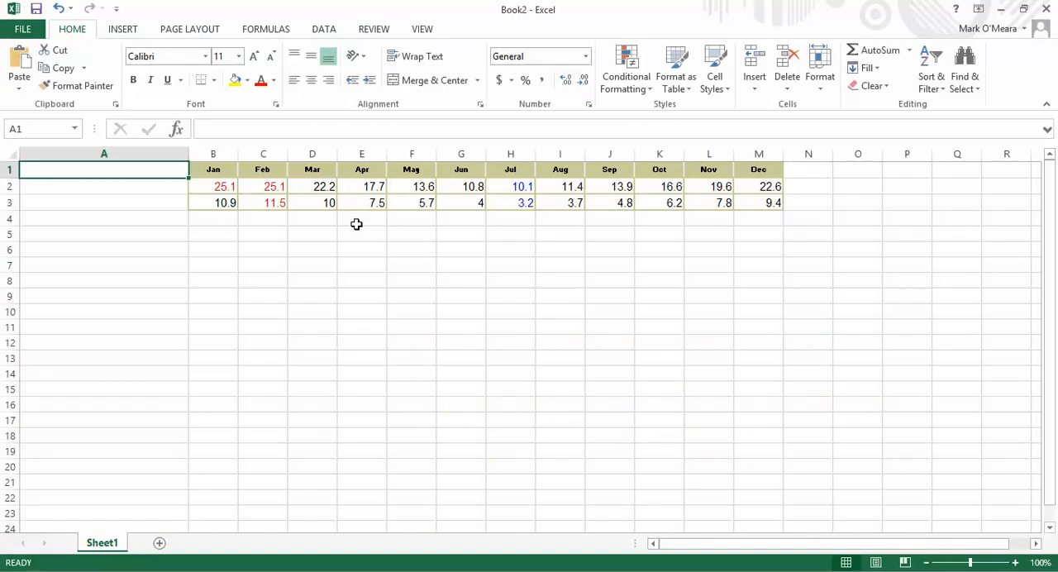
# Step: Label row 2 as Mean maximum with a (C) unit
pyautogui.write('Mean')
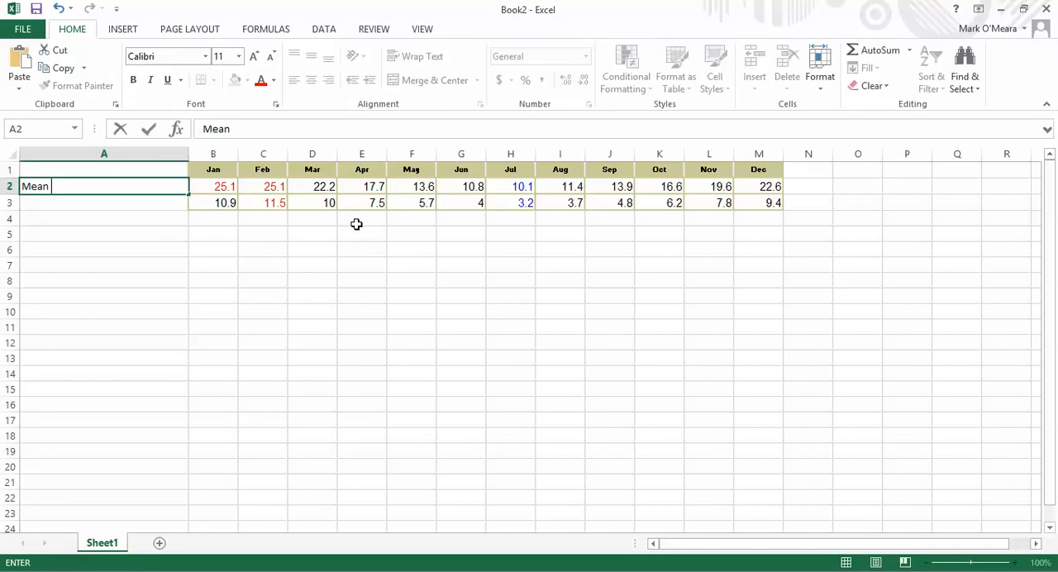
pyautogui.write('maxim')
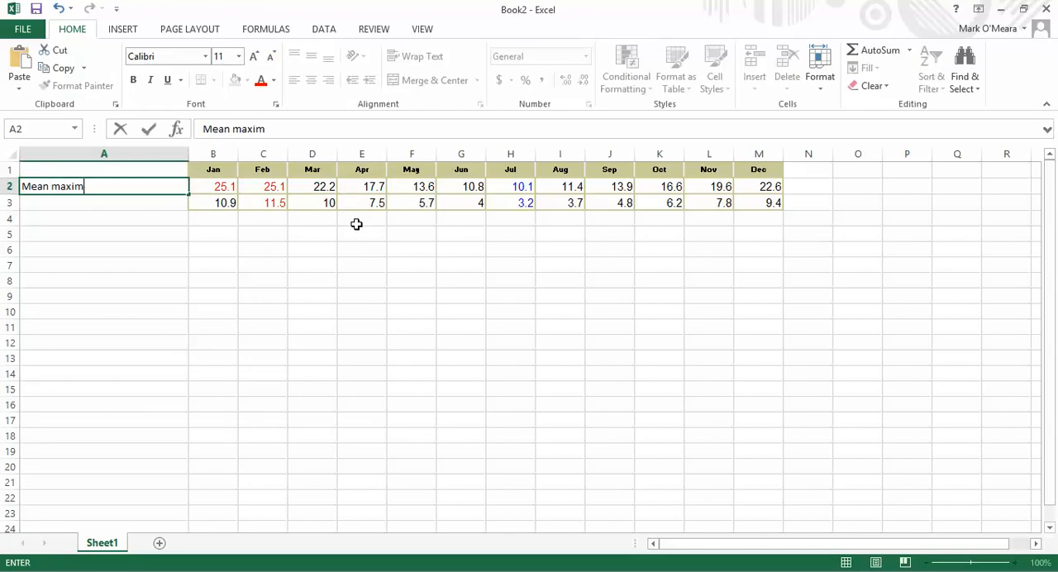
pyautogui.write('um')
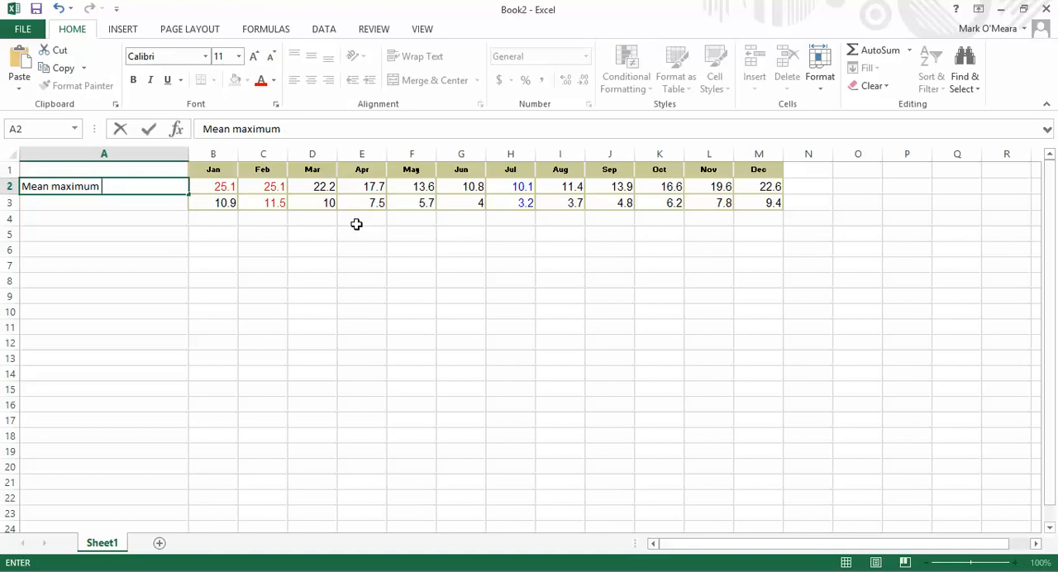
pyautogui.write('(C')
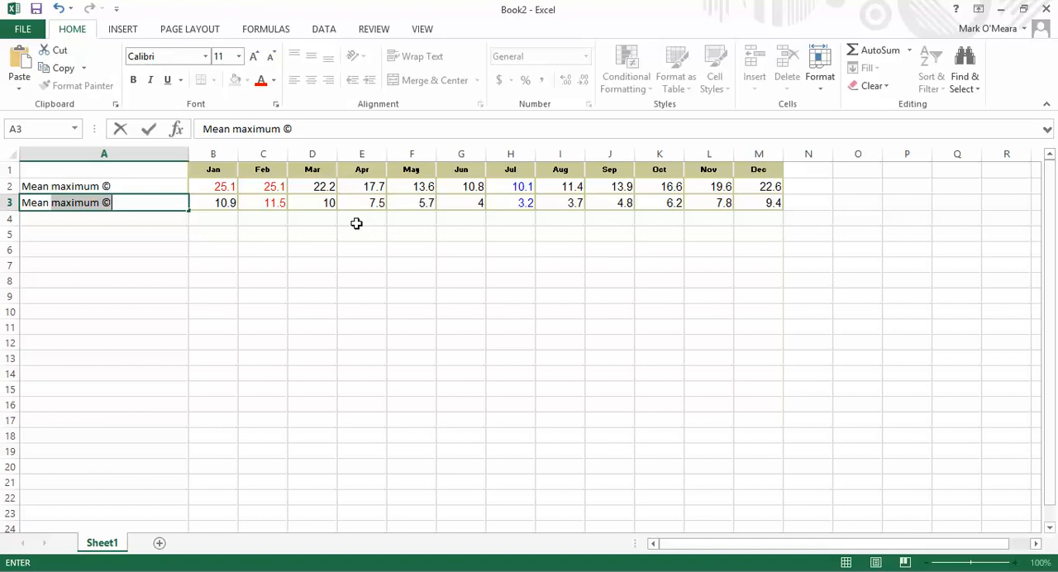
# Step: Label row 3 as 'Mean minimum - Celcius'
pyautogui.write('Mean minu')
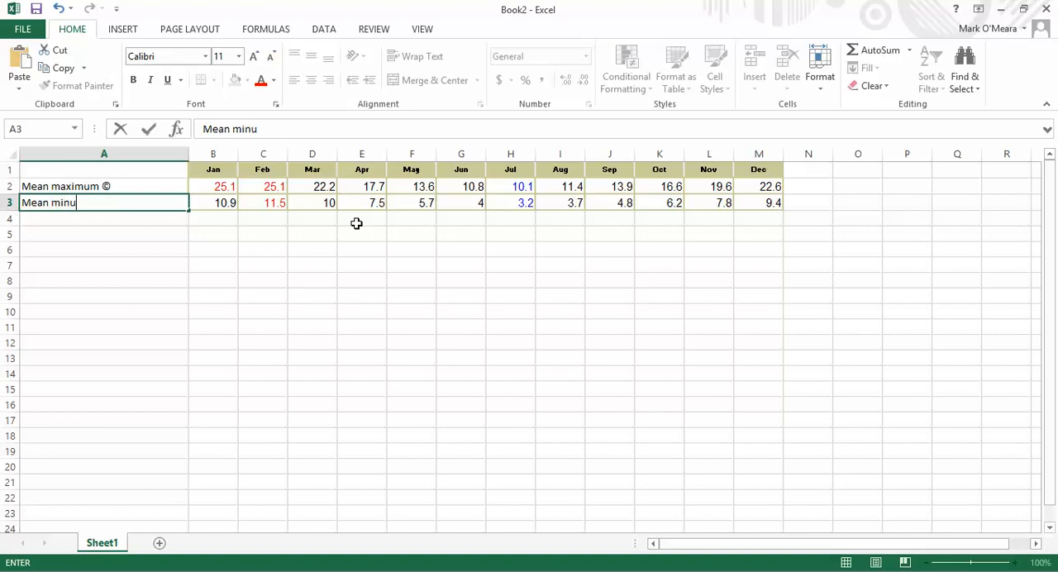
pyautogui.press('Backspace')
pyautogui.write('imum')
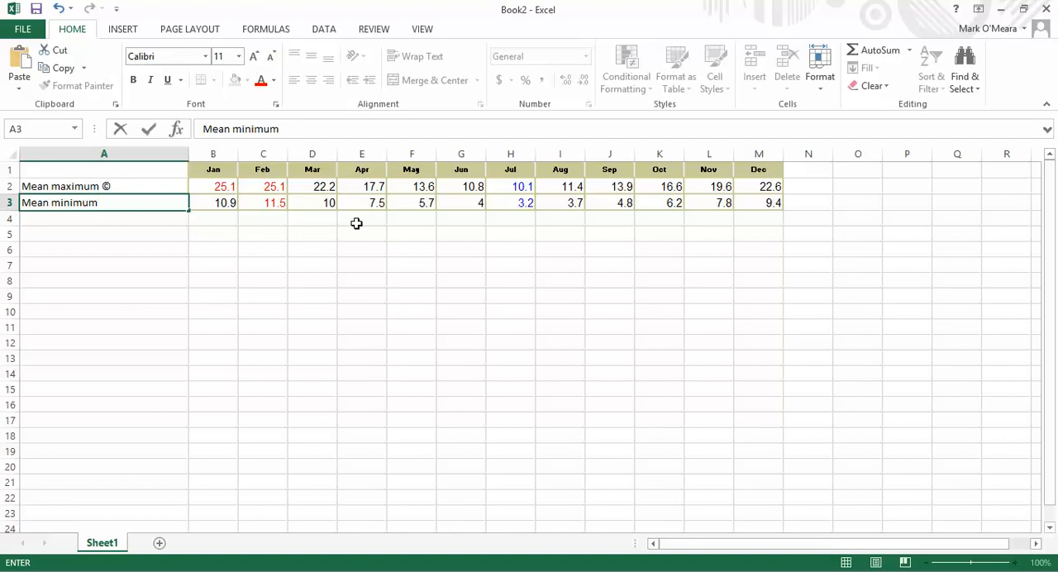
pyautogui.write('- Celcius')
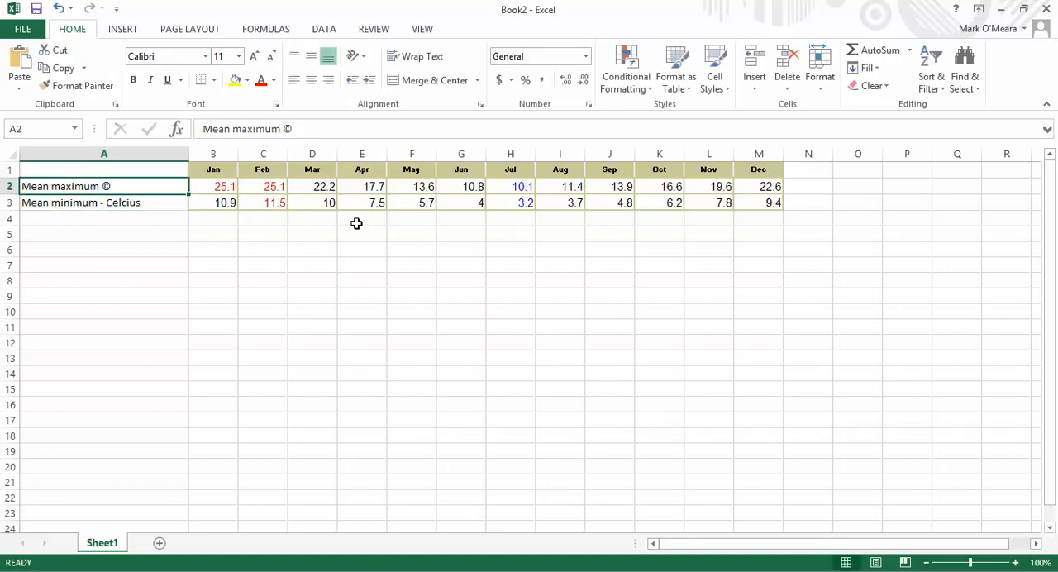
# Step: Rewrite the row 2 label as 'Mean maximum - Celcius' to match
pyautogui.click(213, 185)
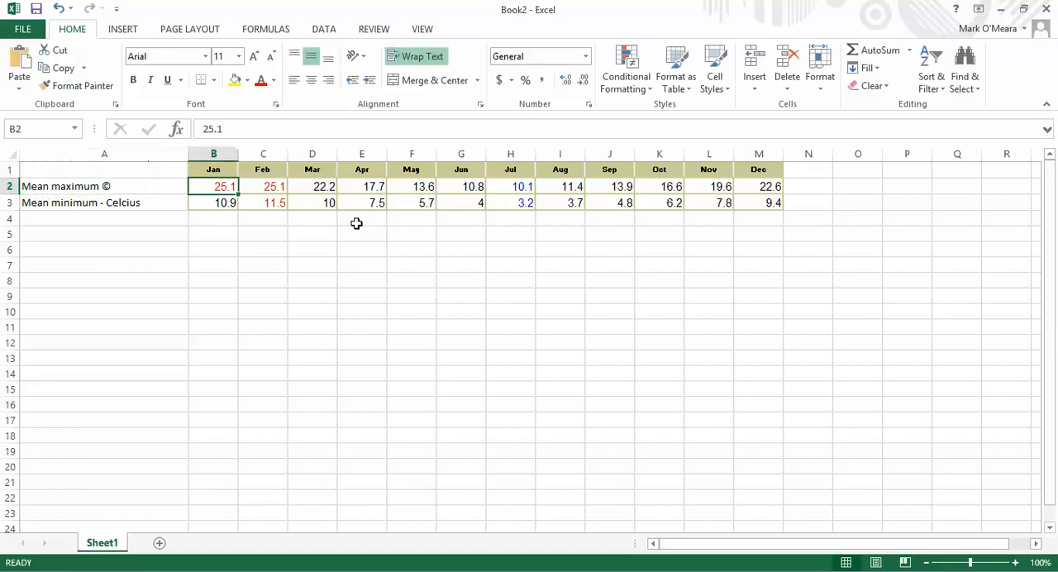
pyautogui.click(104, 185)
pyautogui.write('- C')
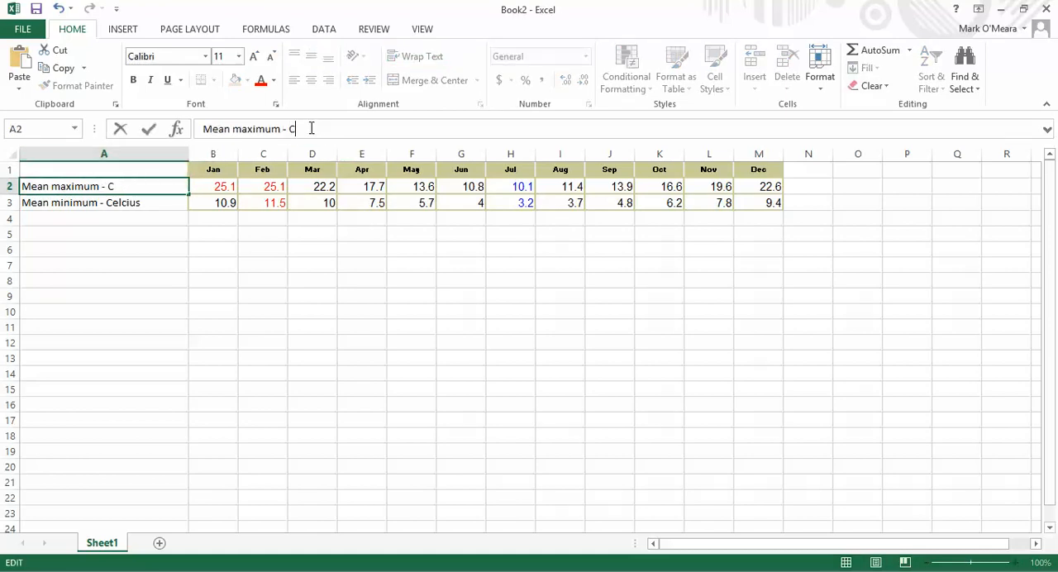
pyautogui.write('leciu')
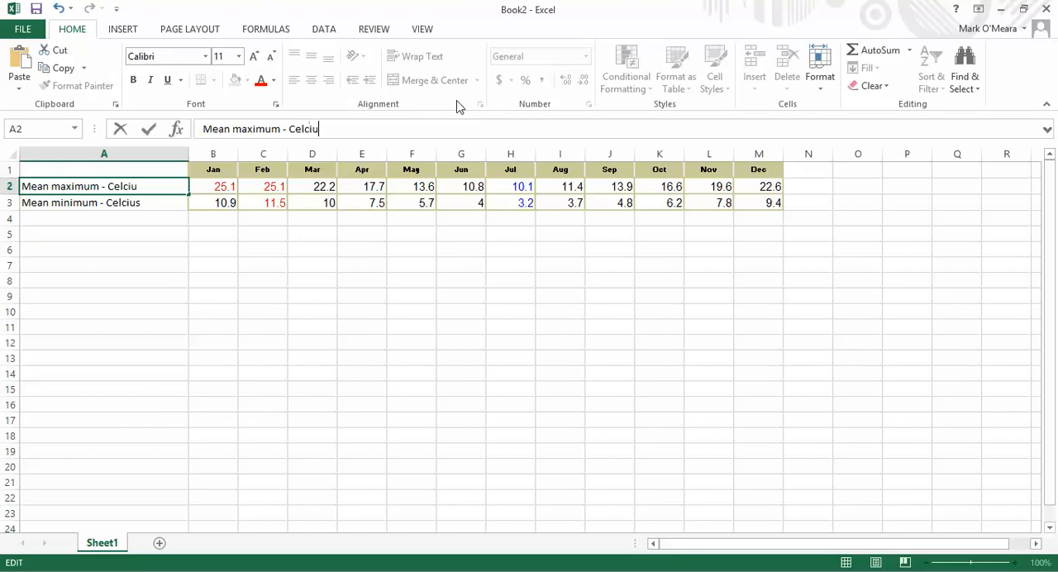
pyautogui.click(263, 250)
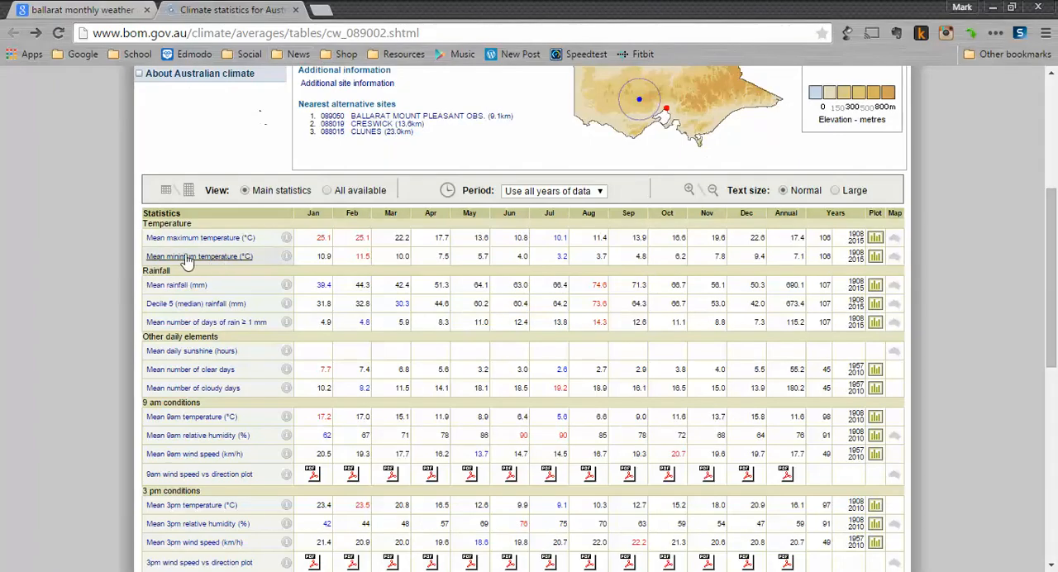
# Step: Check the mean temperature definition, then confirm Google's corrected spelling 'celsius'
pyautogui.click(198, 238)
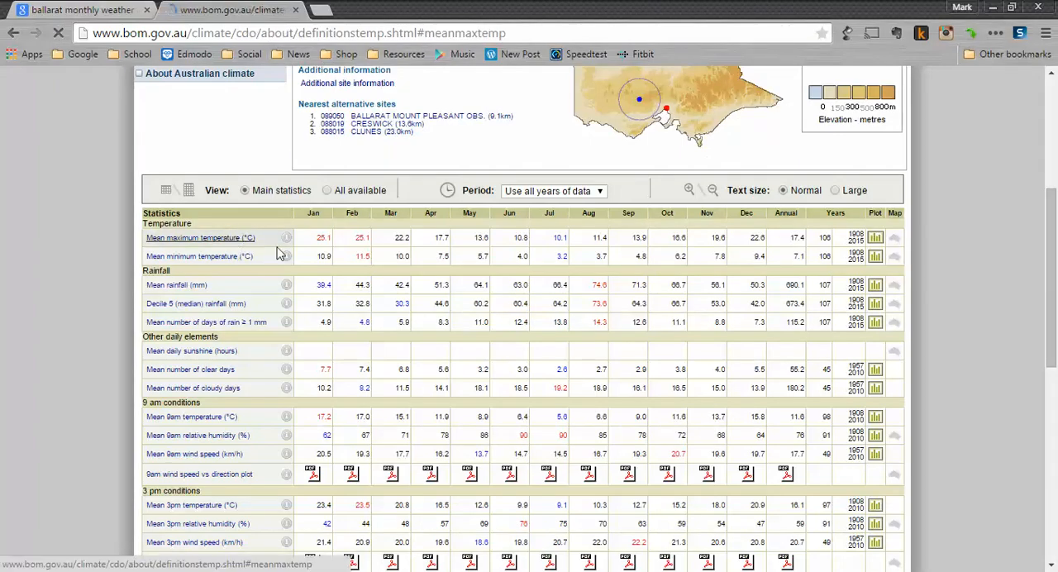
pyautogui.click(198, 238)
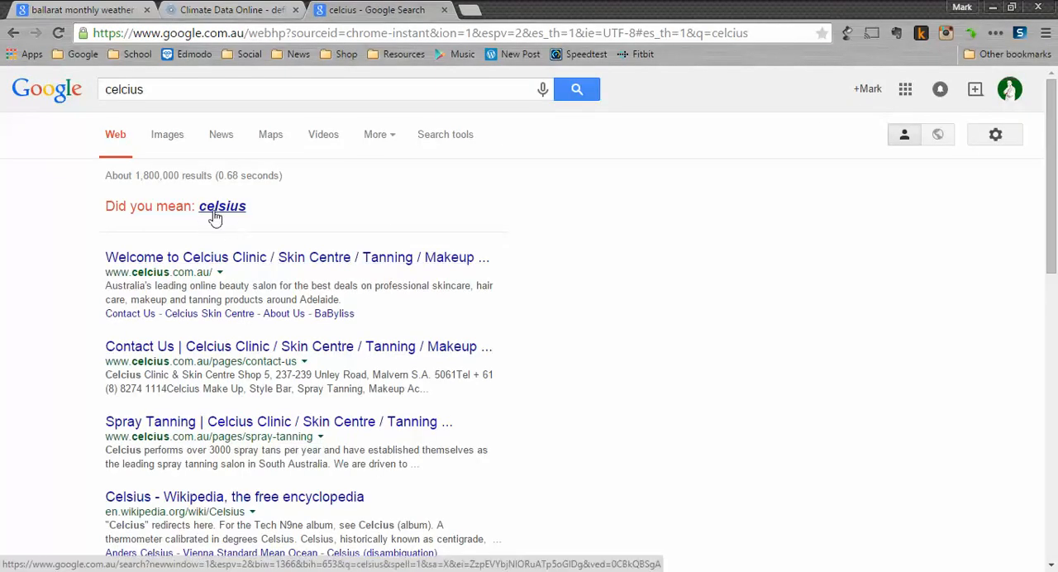
pyautogui.click(221, 205)
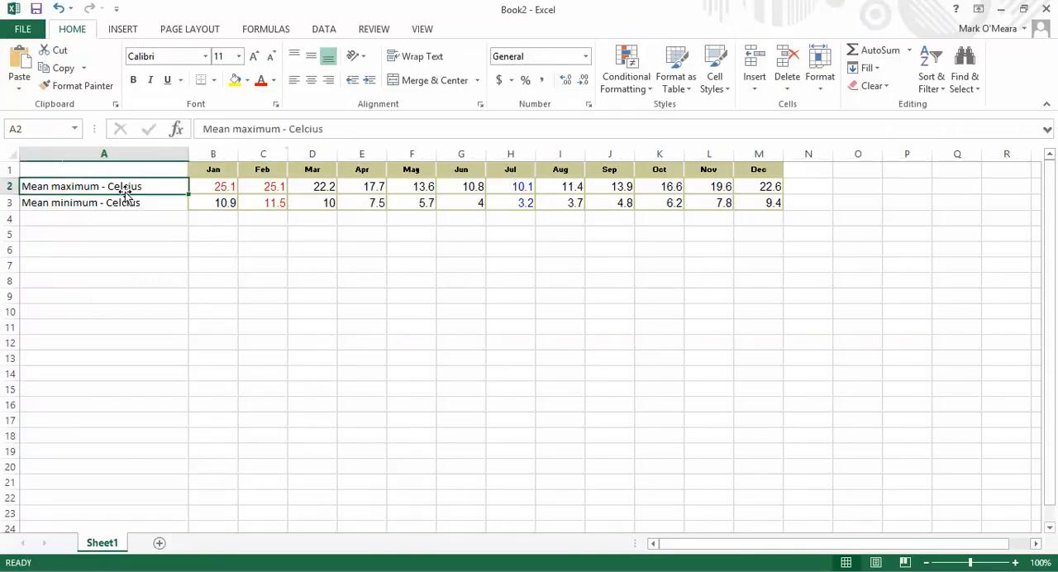
pyautogui.moveTo(369, 137)
pyautogui.write('s')
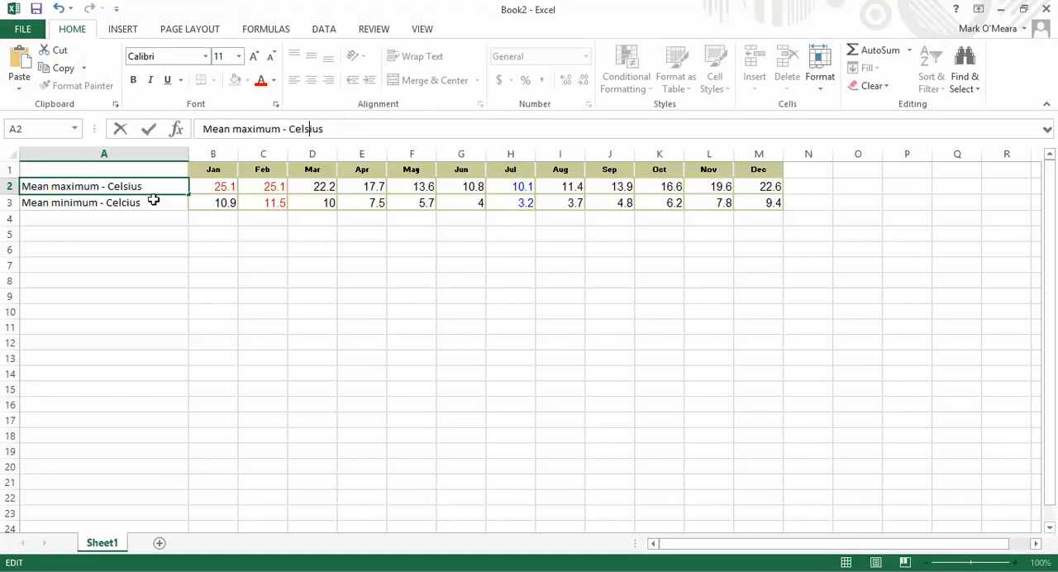
# Step: Respell Celsius correctly in the A2 and A3 row labels
pyautogui.click(99, 202)
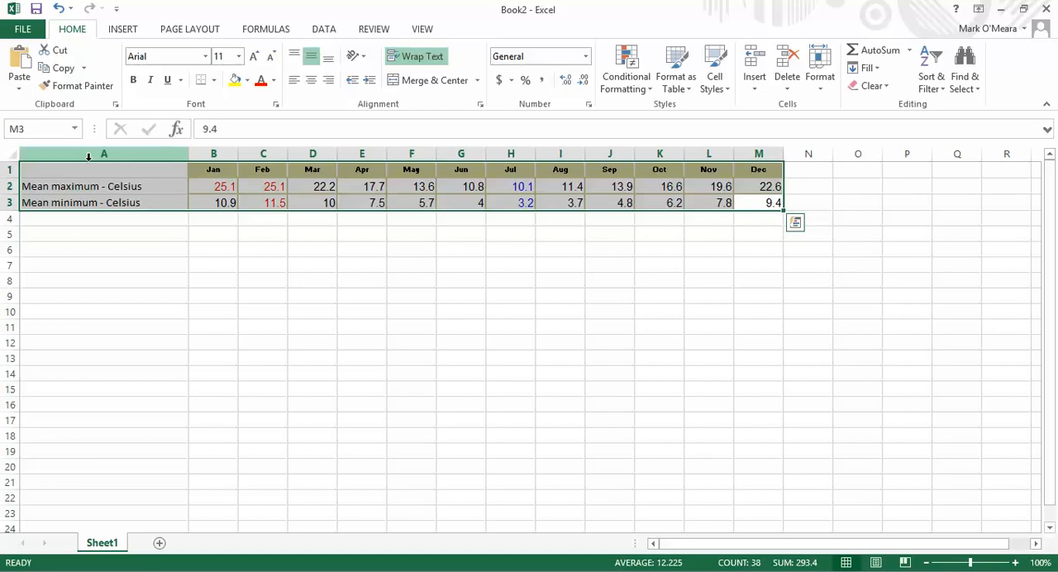
# Step: With A1:M3 selected, choose the basic 2-D Line chart from the Insert ribbon
pyautogui.click(123, 30)
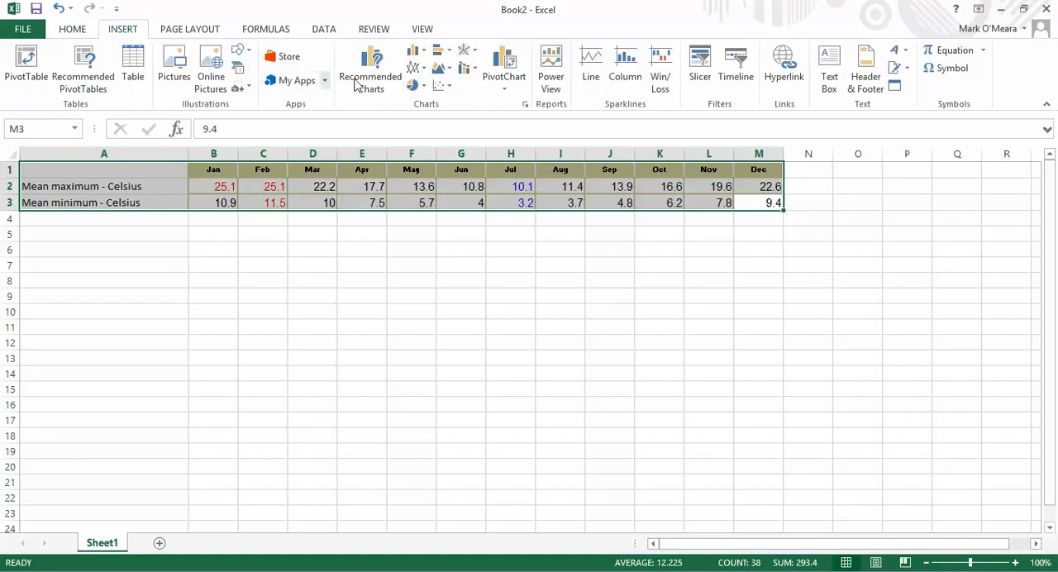
pyautogui.moveTo(367, 69)
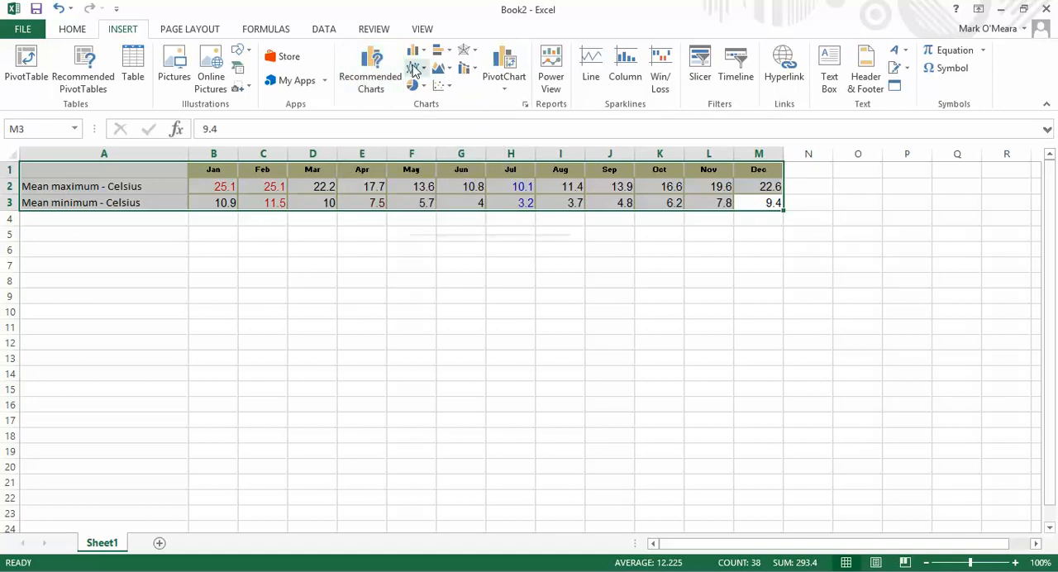
pyautogui.click(412, 68)
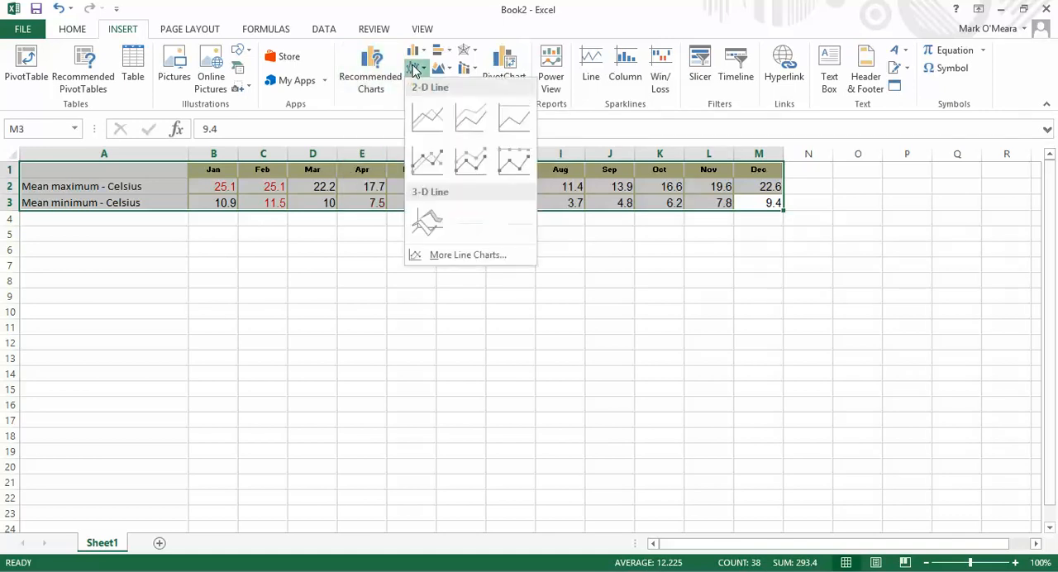
pyautogui.click(426, 119)
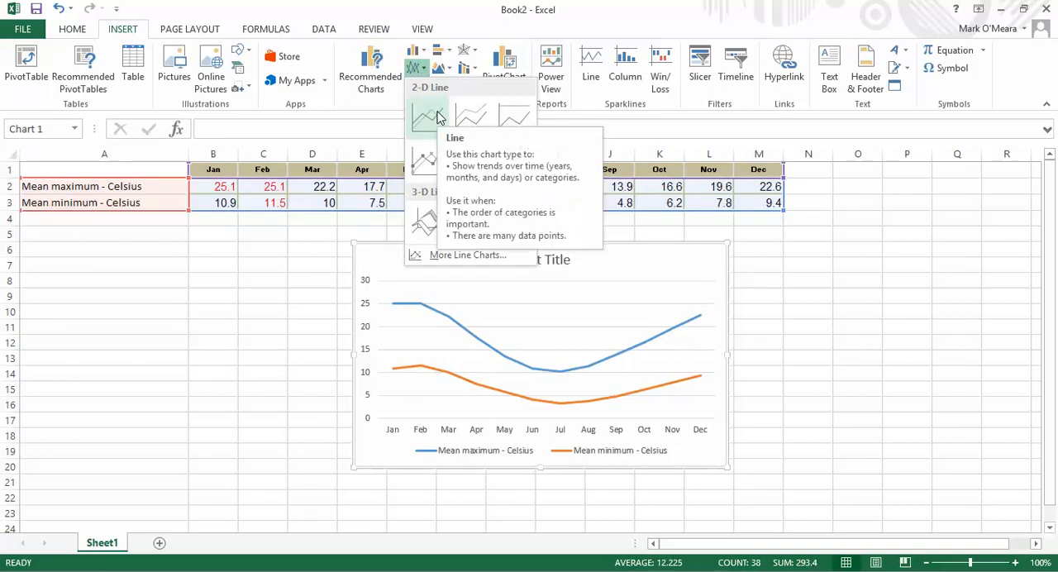
# Step: Insert the 2-D line chart and stretch it much taller on the sheet
pyautogui.click(428, 116)
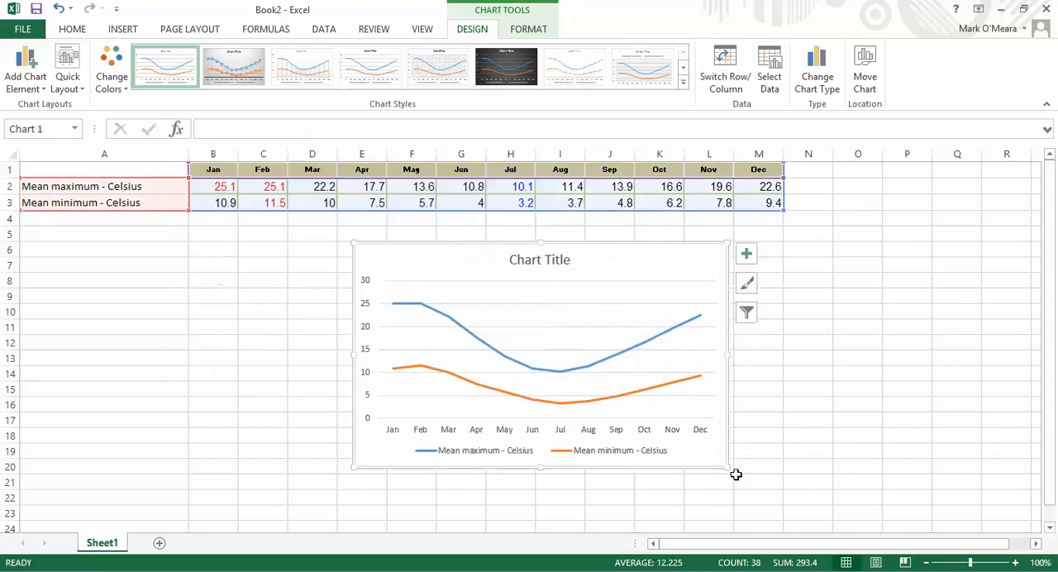
pyautogui.scroll(-3)
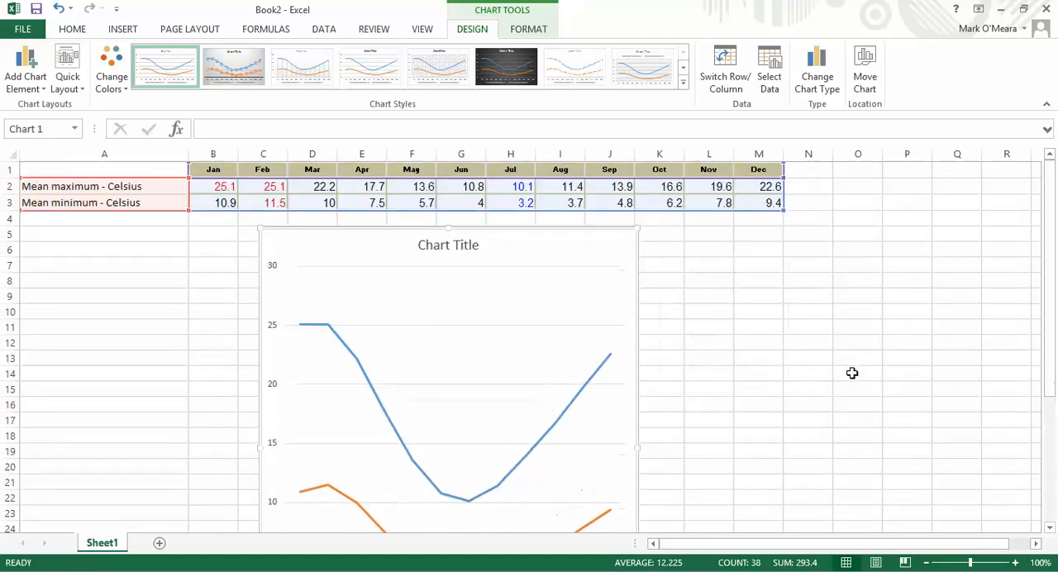
# Step: Enable Axis Titles via Chart Elements, trying then removing data labels and up/down bars
pyautogui.click(655, 238)
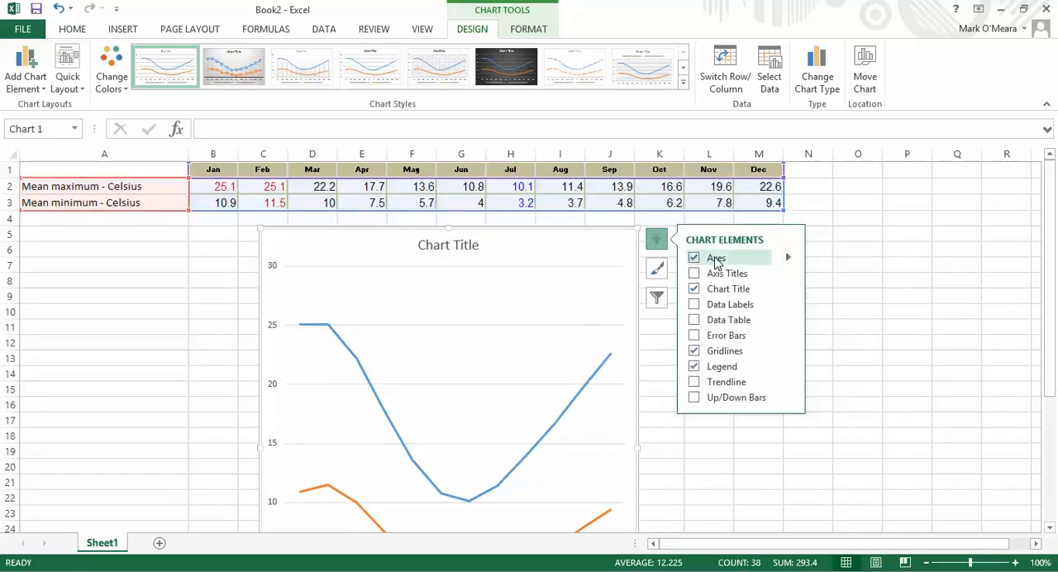
pyautogui.click(695, 273)
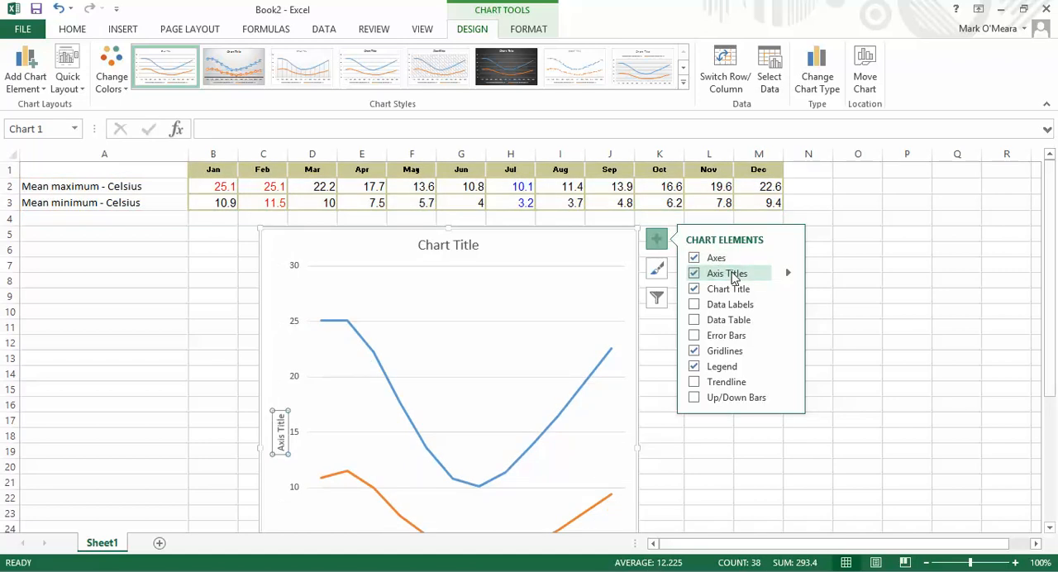
pyautogui.moveTo(749, 321)
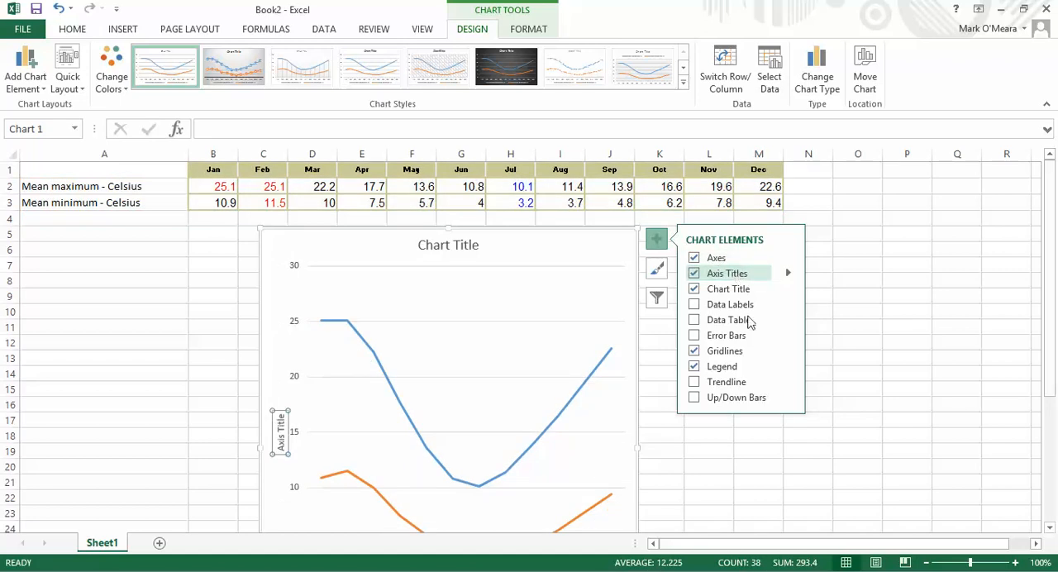
pyautogui.click(695, 305)
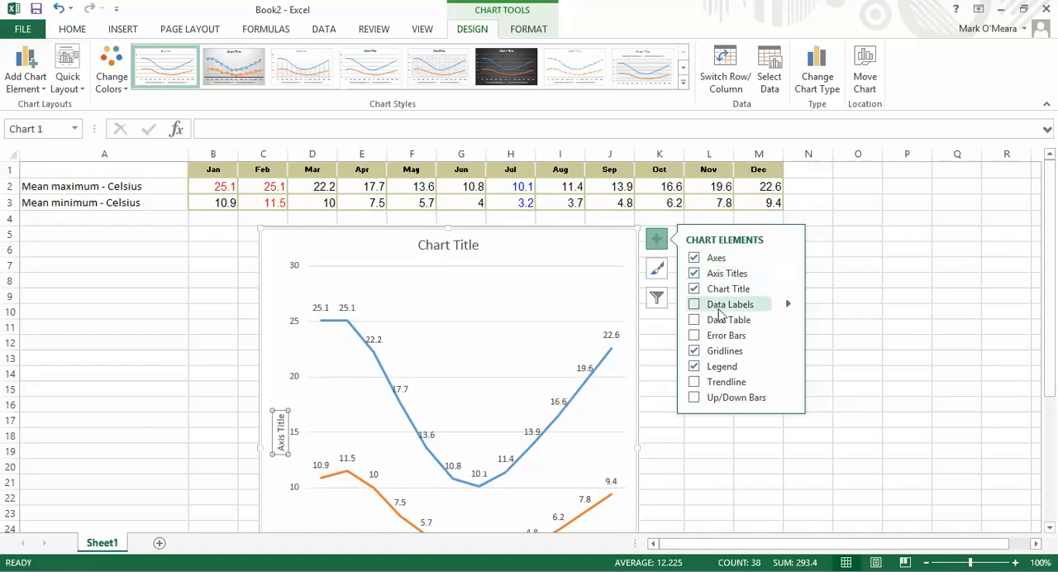
pyautogui.click(695, 397)
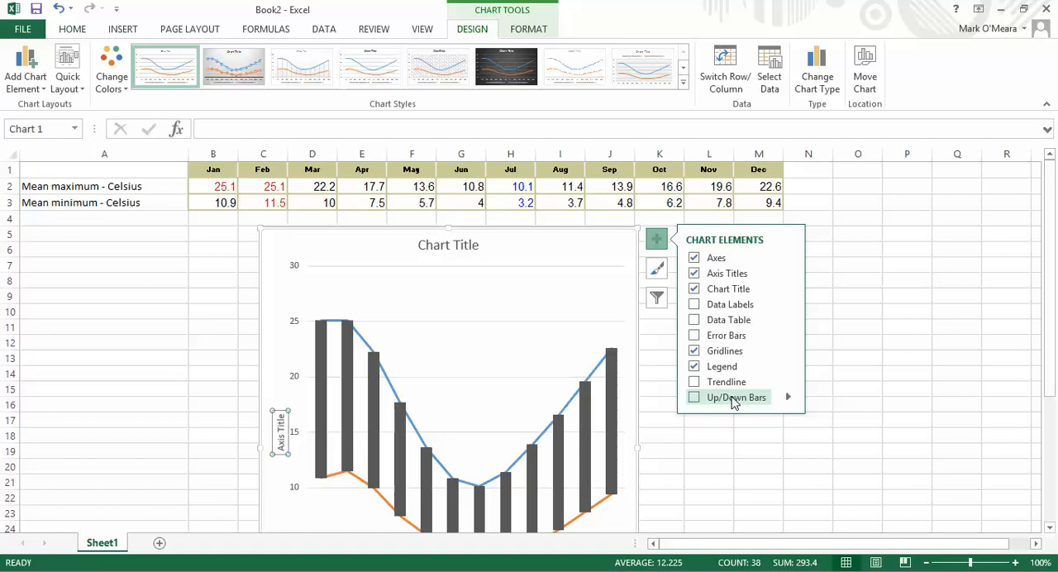
pyautogui.click(906, 358)
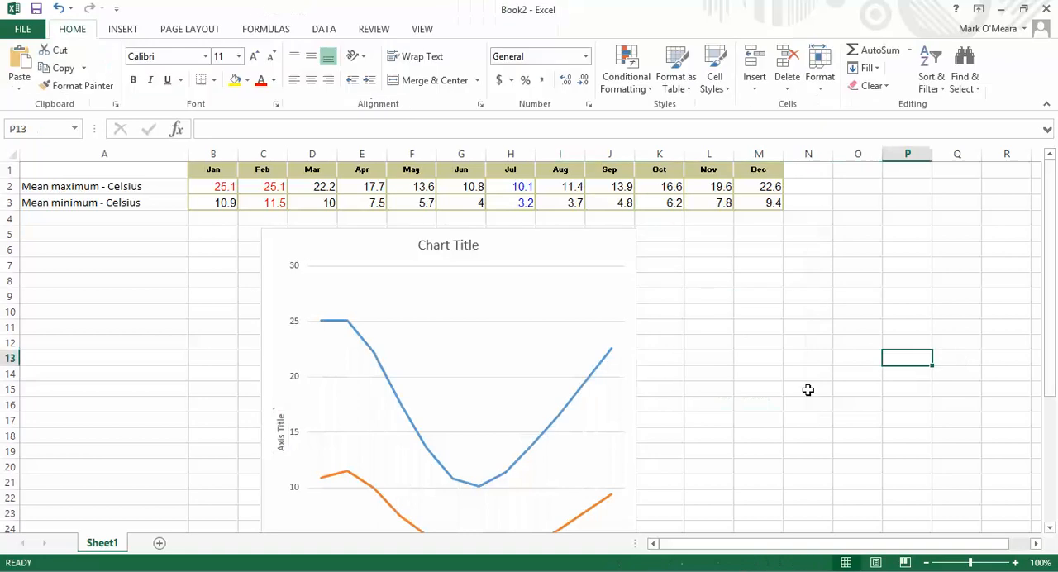
# Step: Title the horizontal axis Months and the vertical axis Degrees Celsius
pyautogui.scroll(-3)
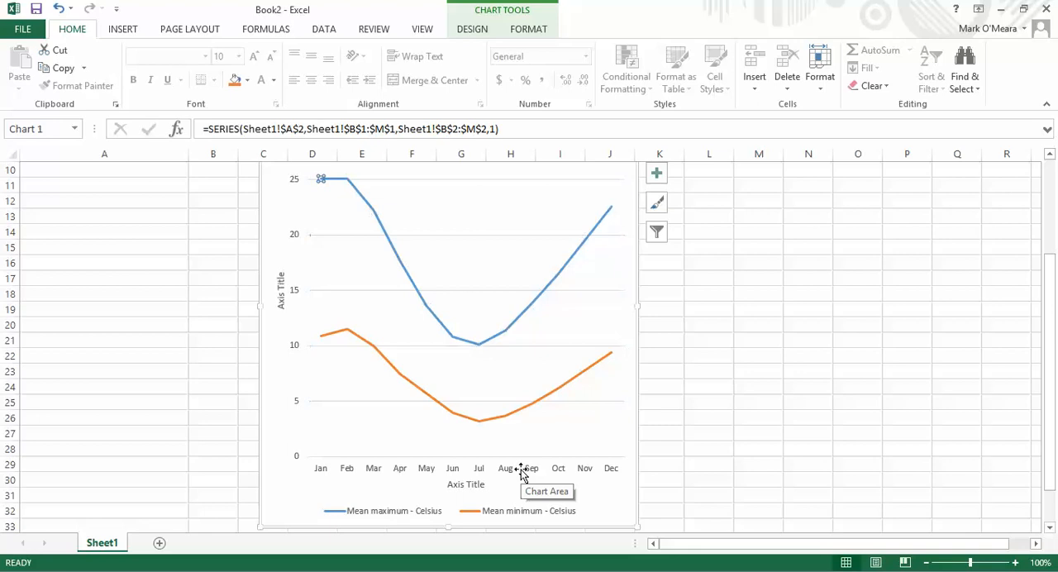
pyautogui.click(466, 485)
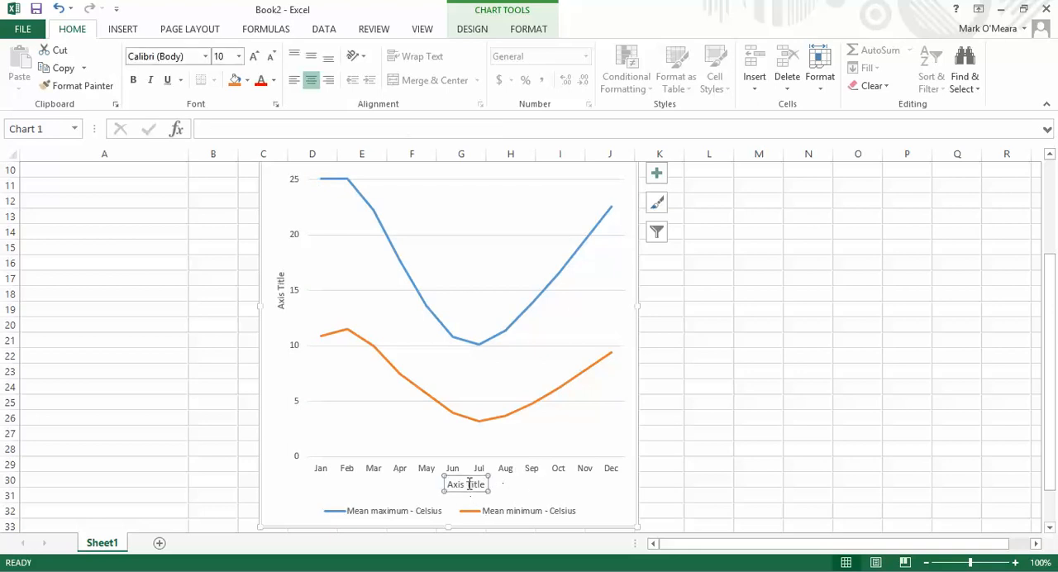
pyautogui.moveTo(509, 486)
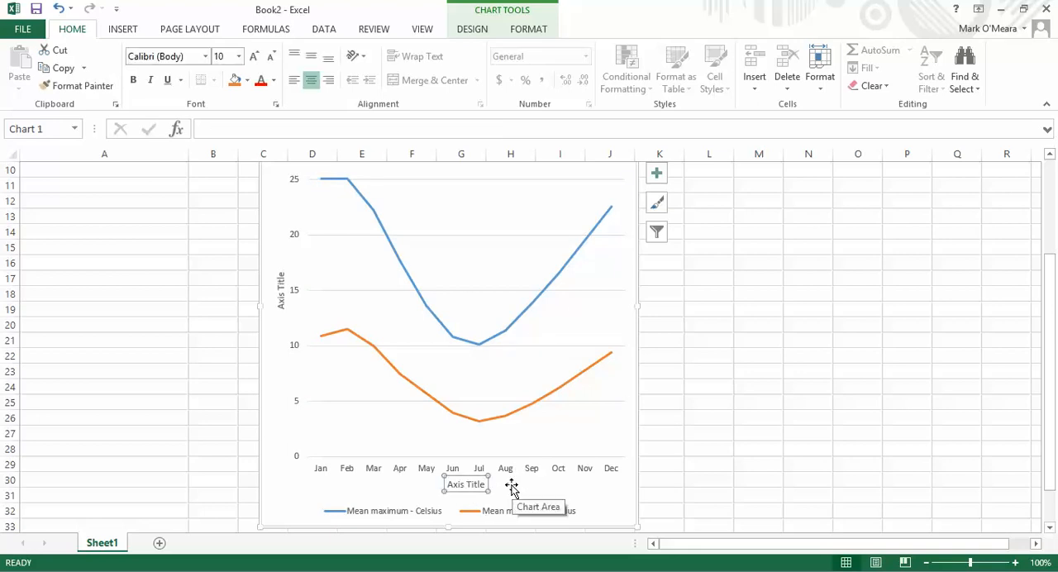
pyautogui.doubleClick(467, 483)
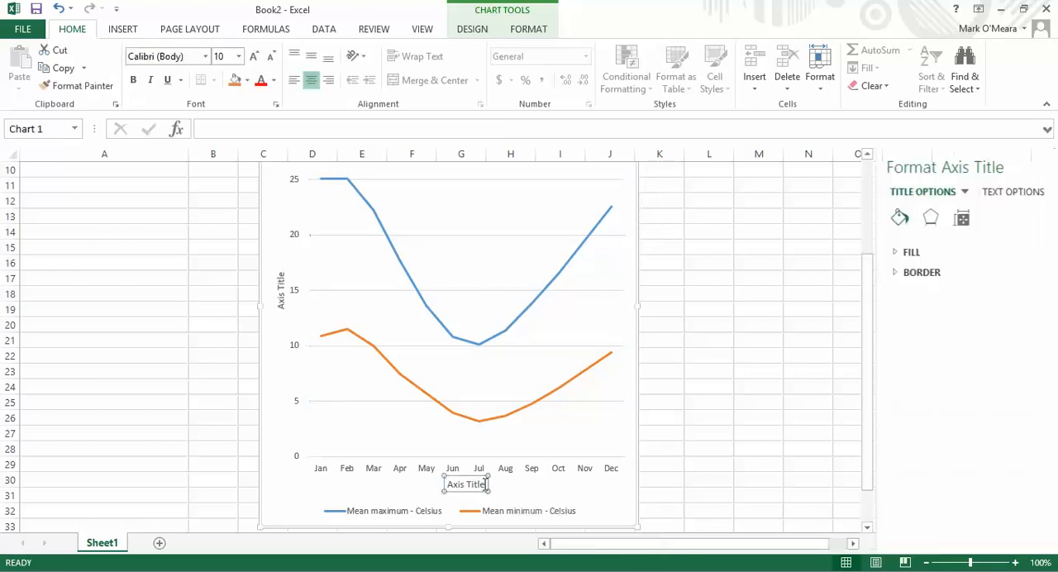
pyautogui.click(473, 28)
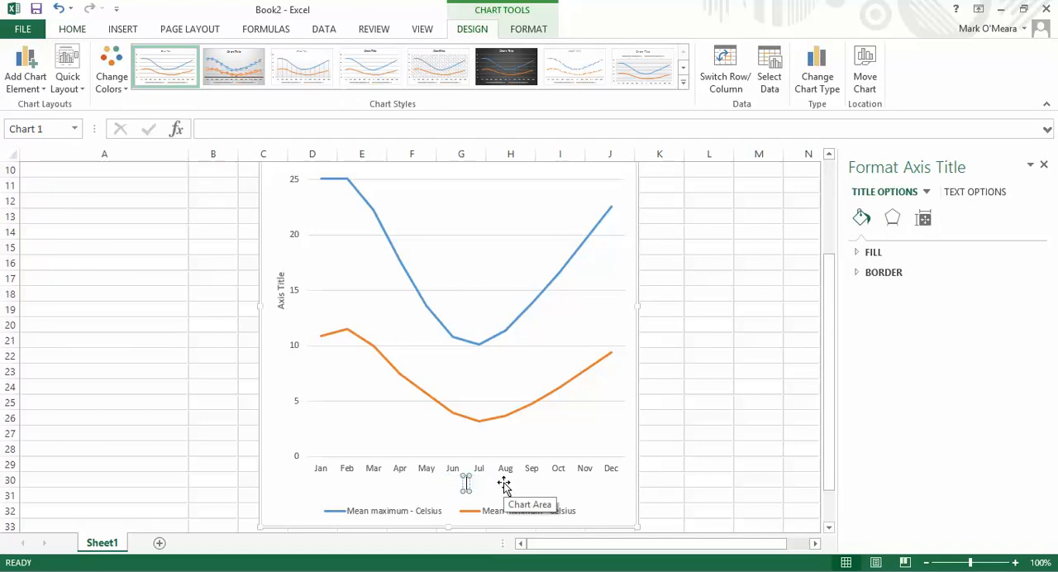
pyautogui.write('Months')
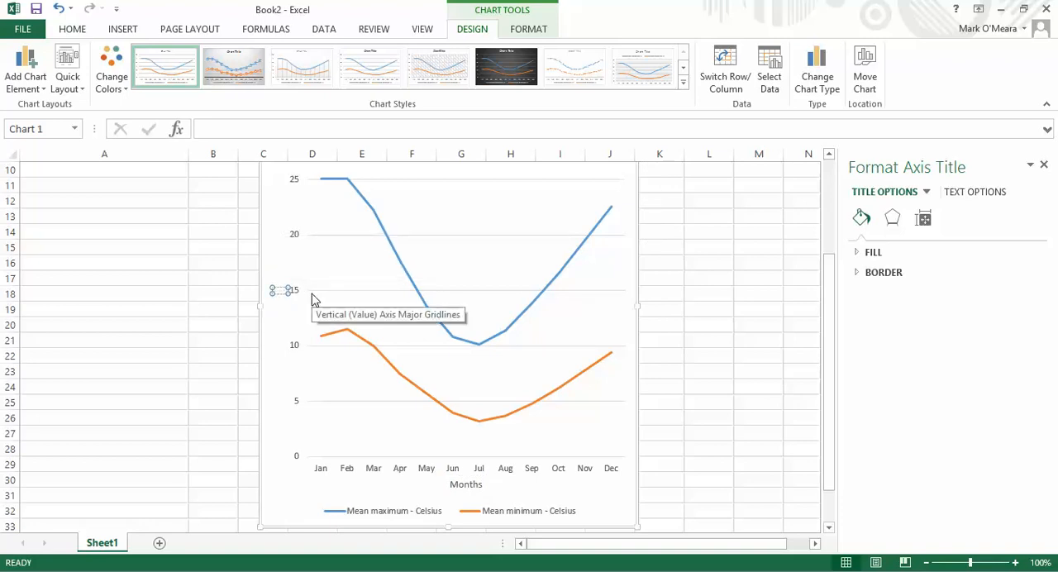
pyautogui.moveTo(313, 295)
pyautogui.write('Degrees Celsius')
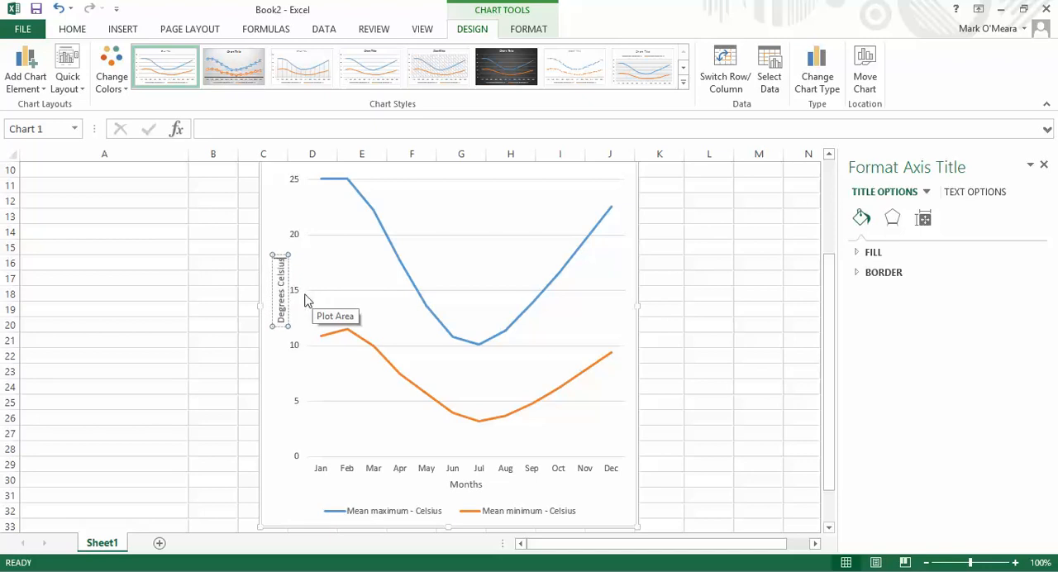
pyautogui.click(708, 278)
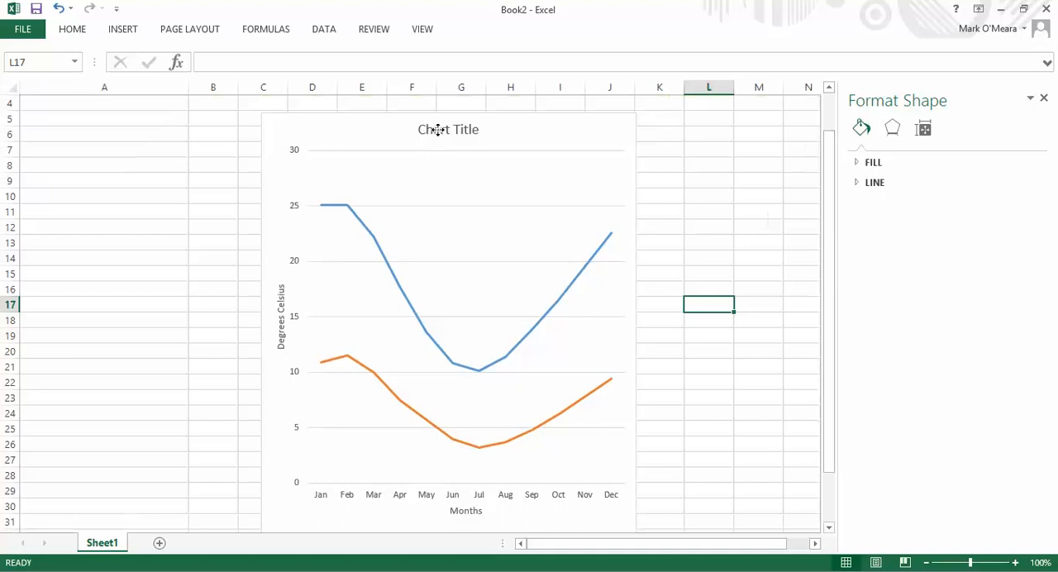
# Step: Set the chart title to Ballarat Temperature Means
pyautogui.click(448, 129)
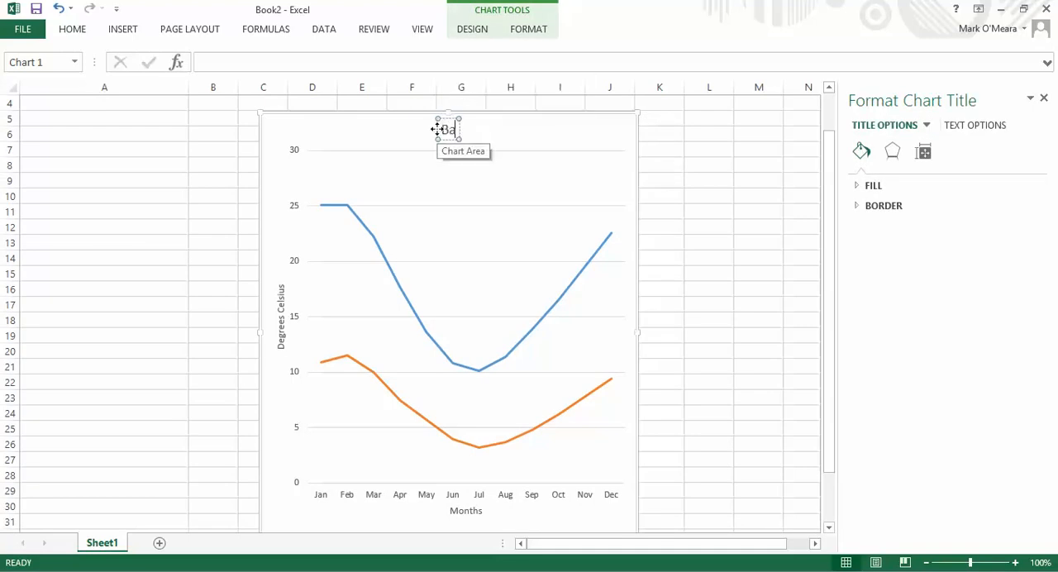
pyautogui.write('Ballarat')
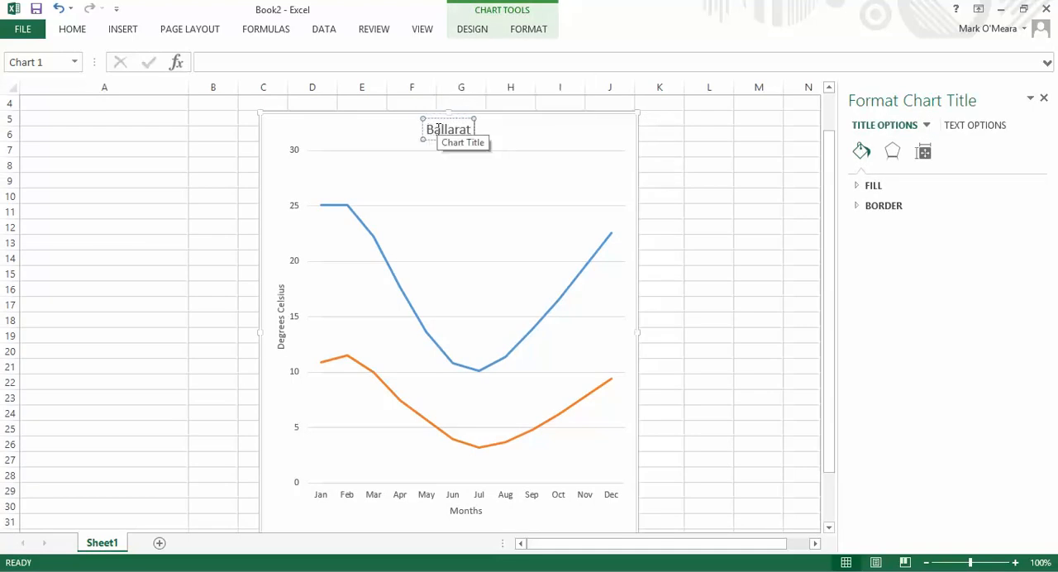
pyautogui.write('Temperature')
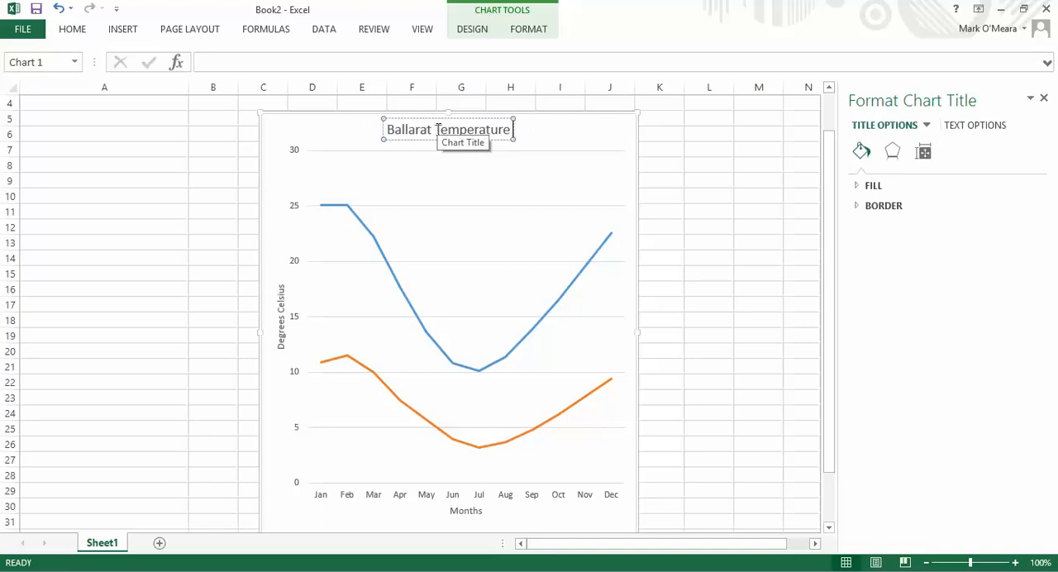
pyautogui.write('Means')
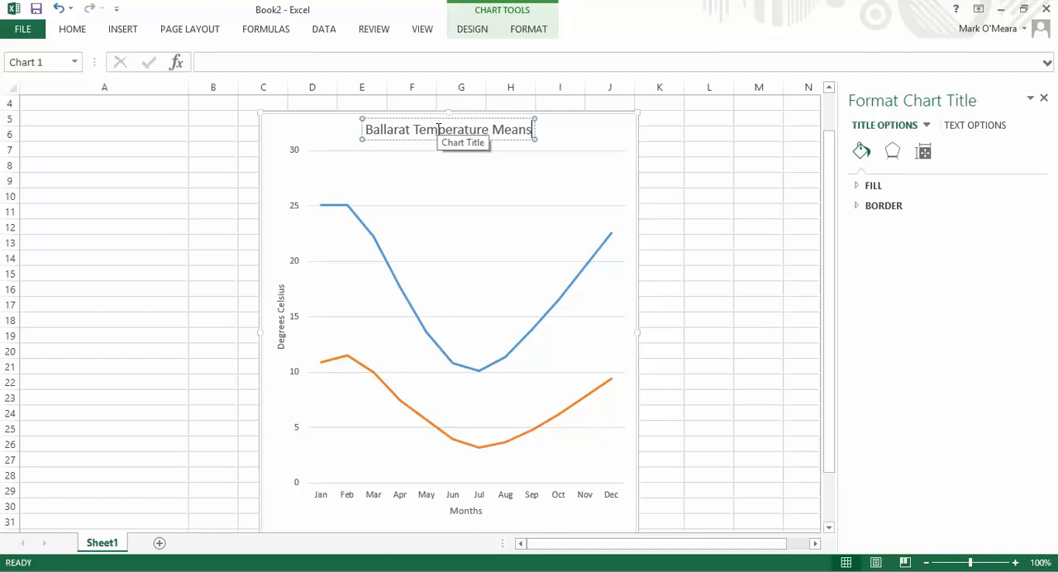
pyautogui.moveTo(569, 172)
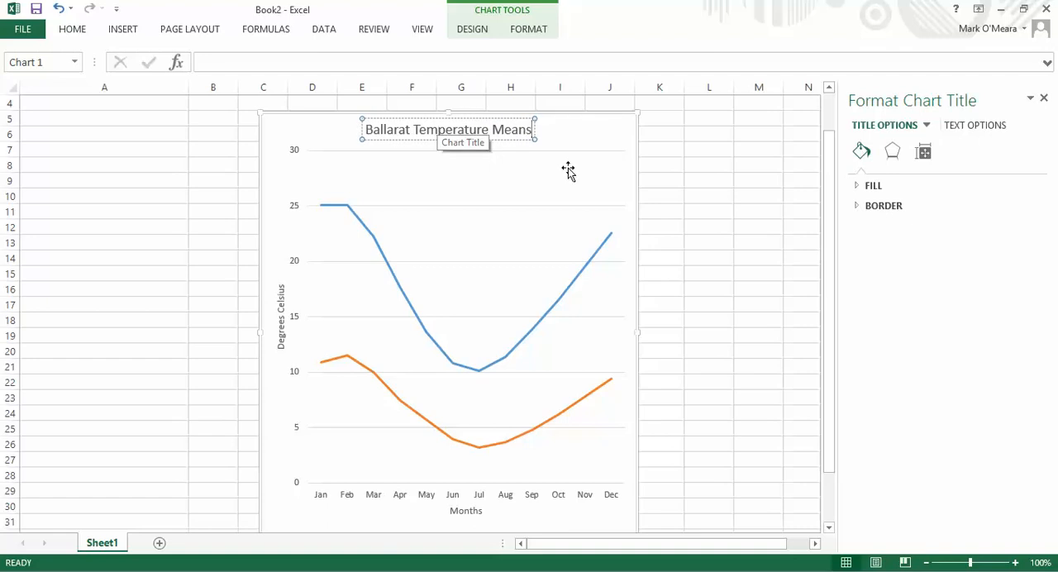
pyautogui.click(708, 212)
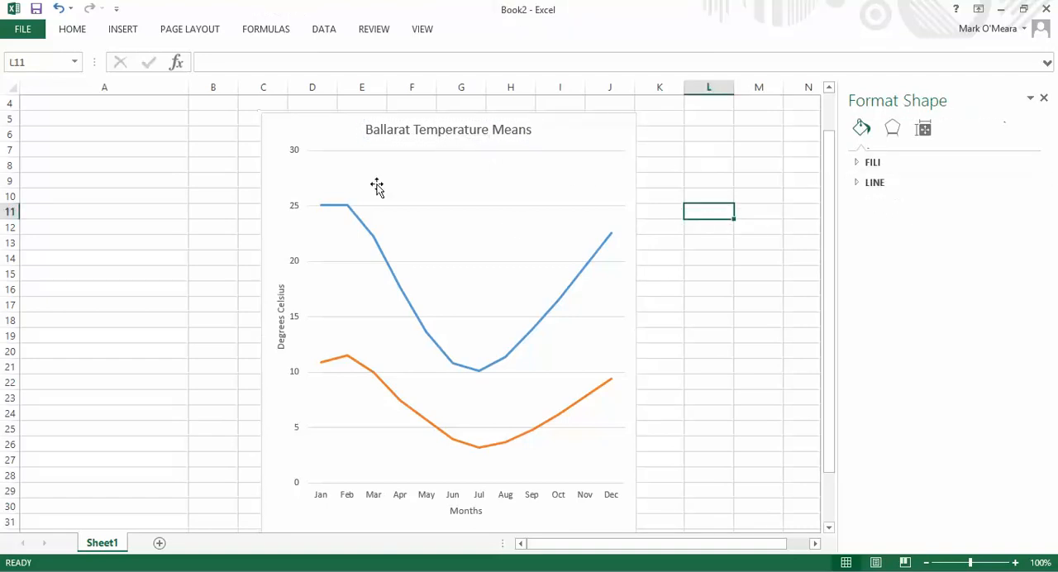
pyautogui.click(403, 231)
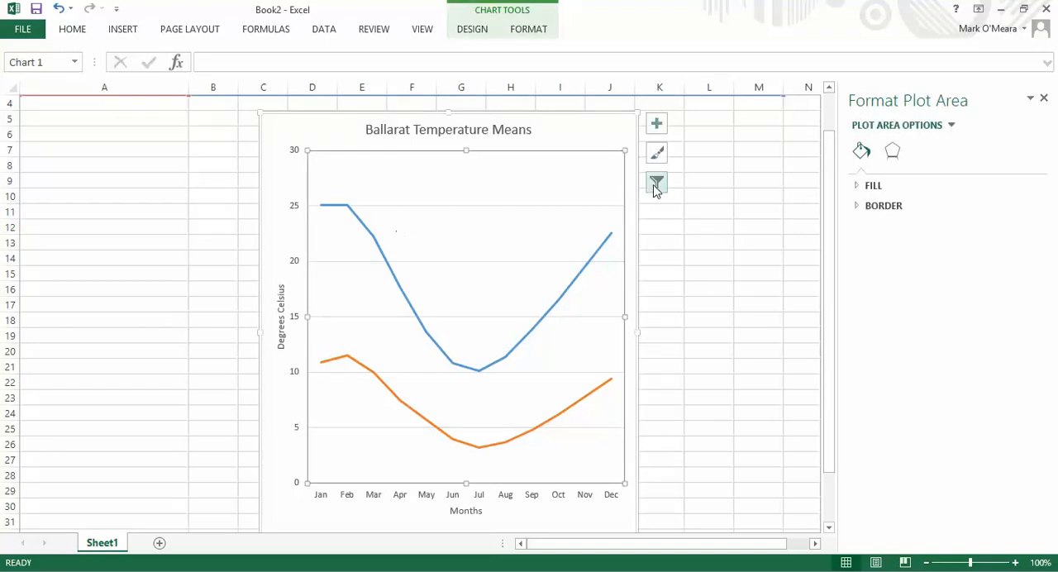
pyautogui.moveTo(656, 156)
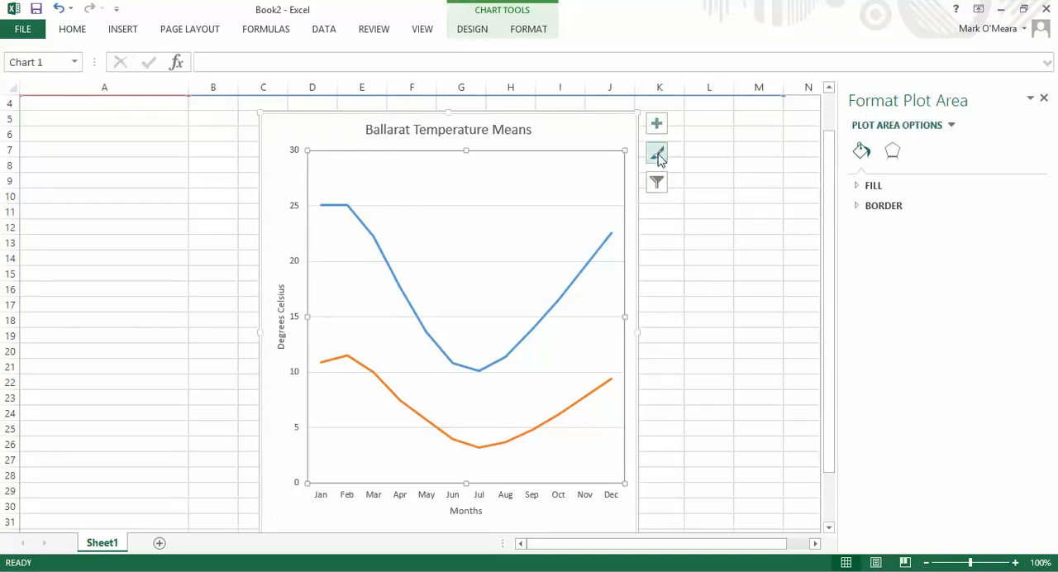
# Step: Apply the dark chart style with glowing lines and legend above from the Chart Styles gallery
pyautogui.click(656, 154)
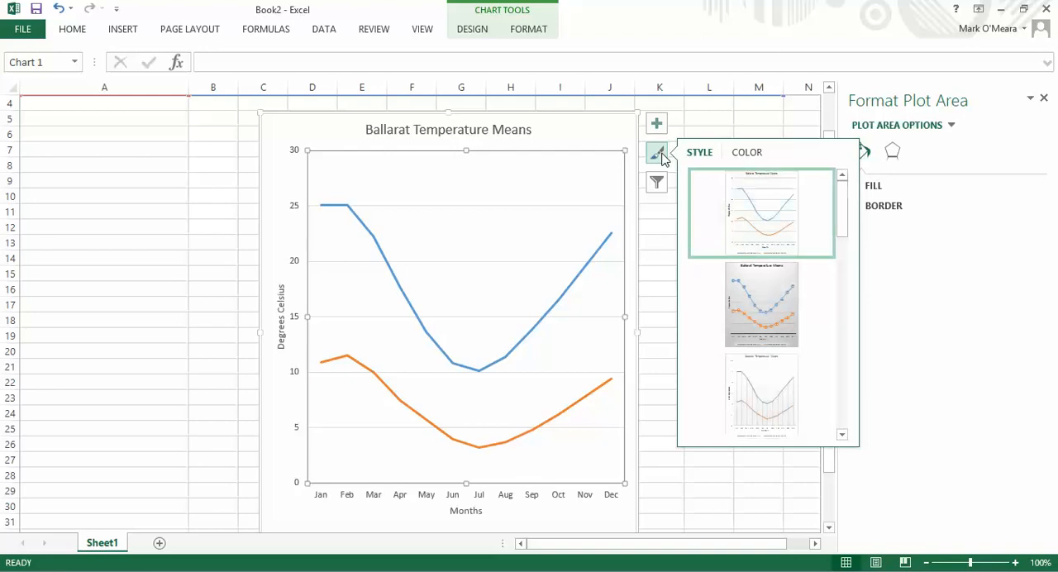
pyautogui.click(760, 305)
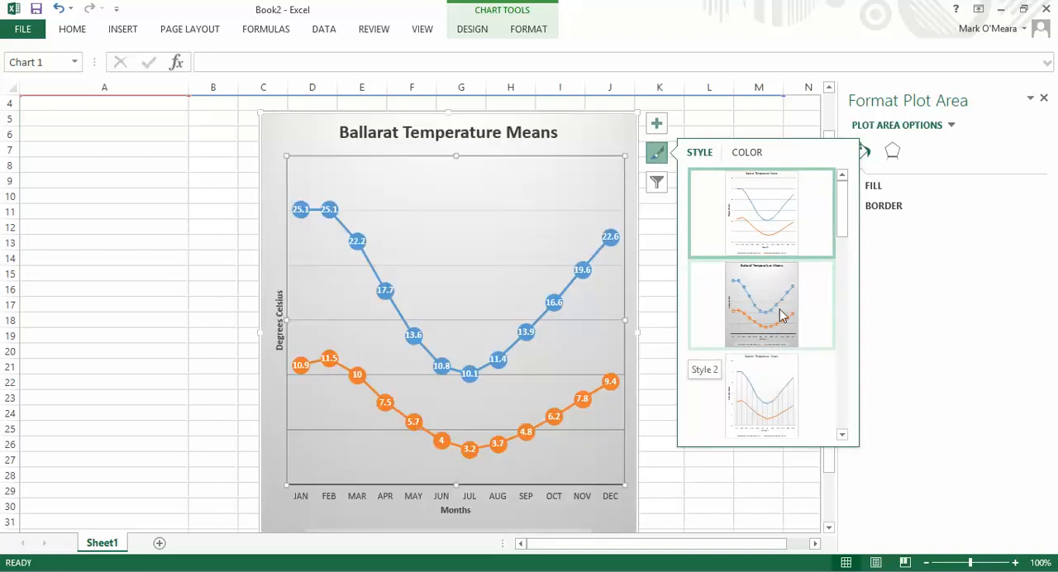
pyautogui.click(762, 397)
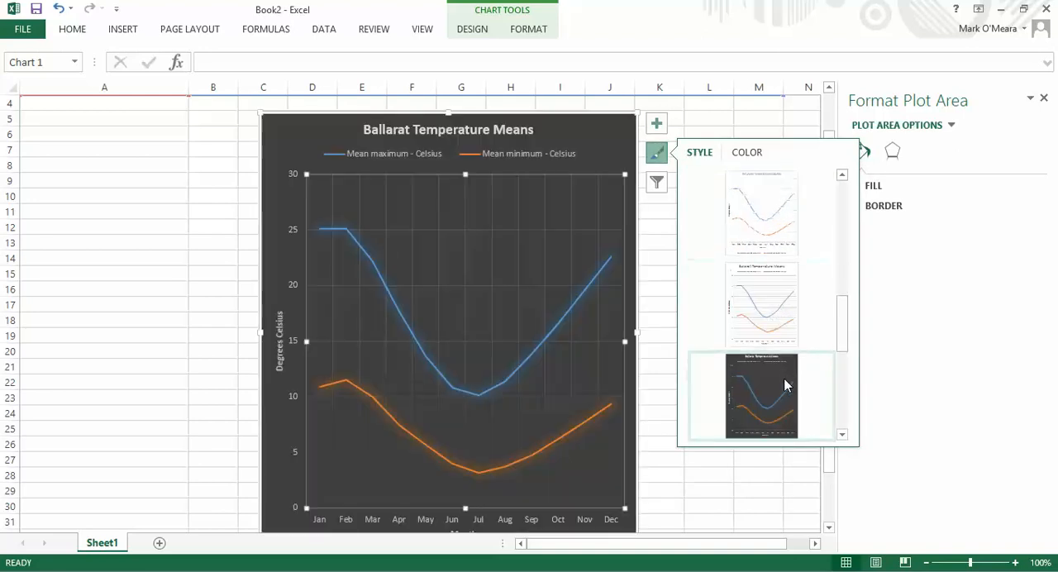
pyautogui.click(763, 397)
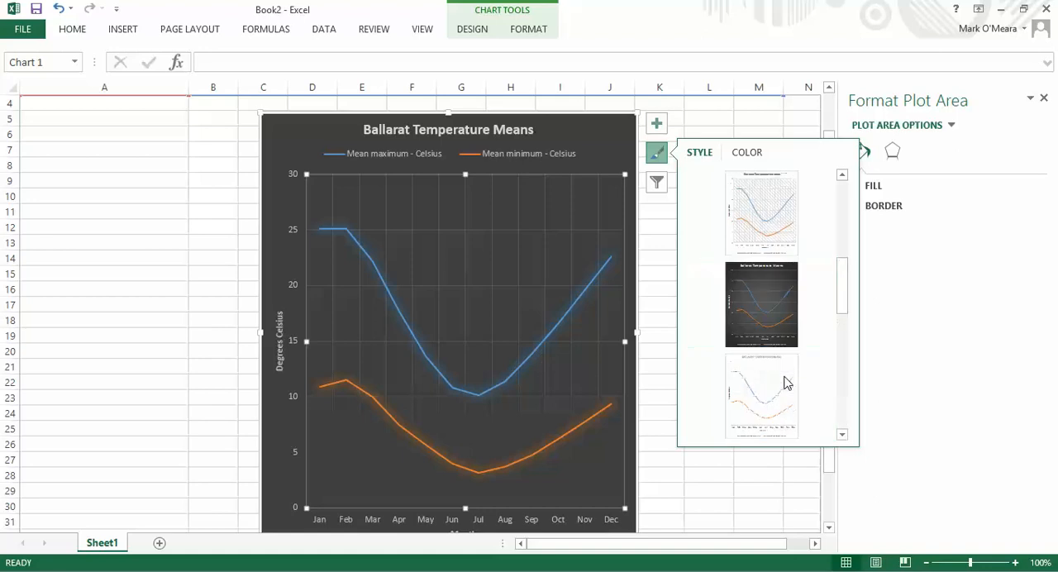
pyautogui.click(761, 304)
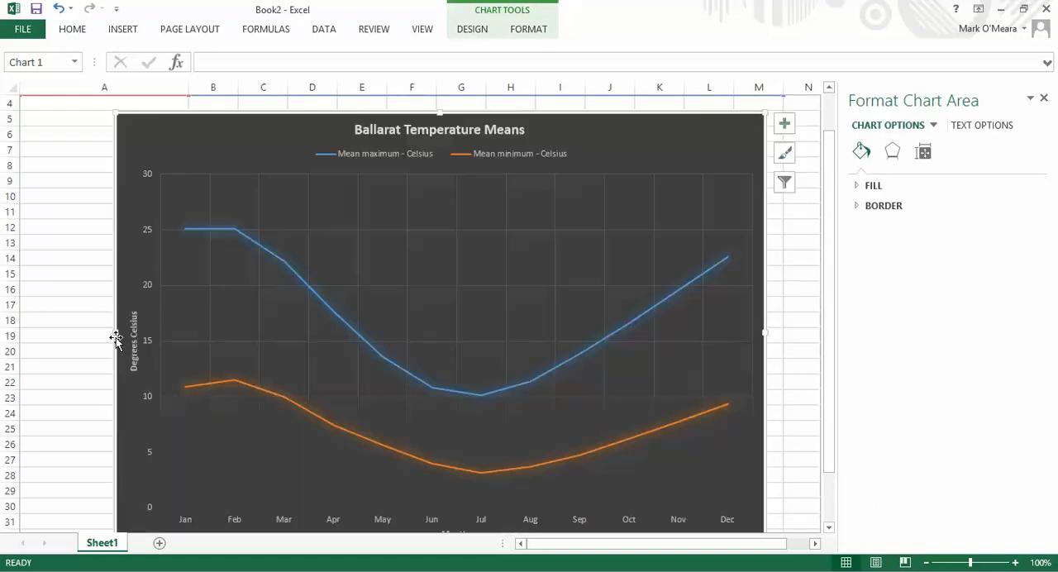
pyautogui.moveTo(529, 405)
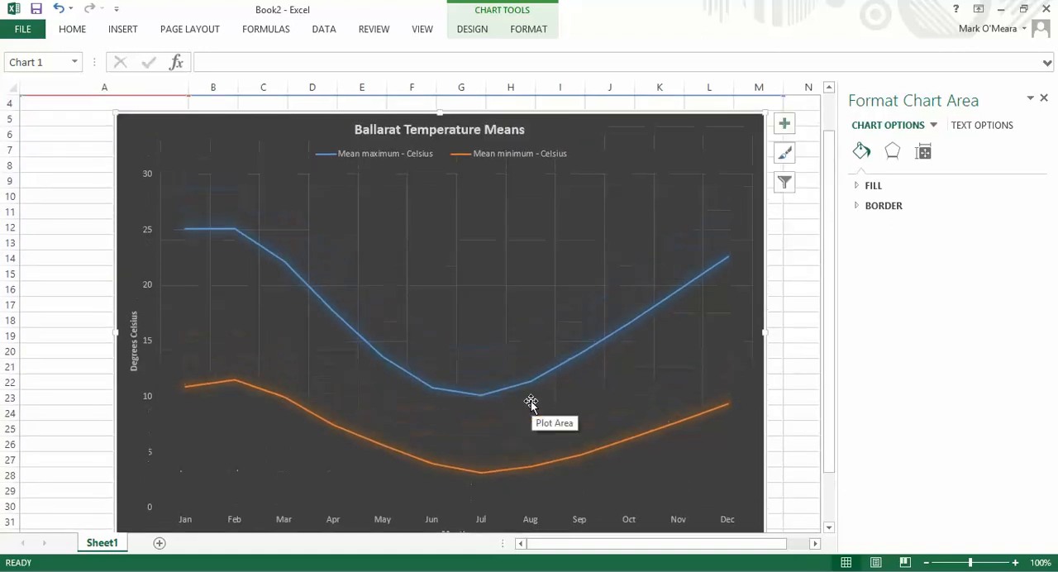
pyautogui.moveTo(493, 327)
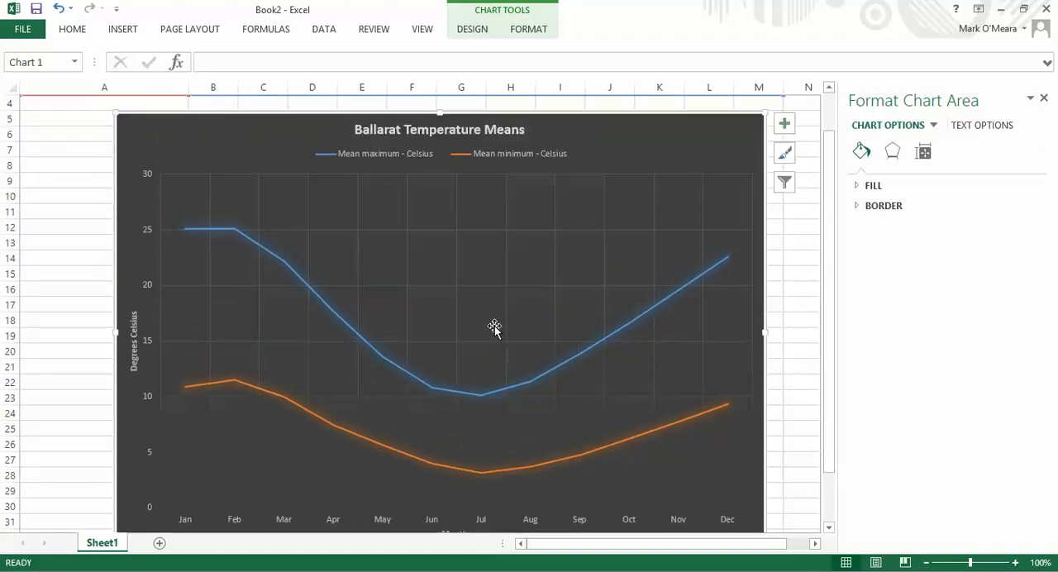
pyautogui.moveTo(350, 142)
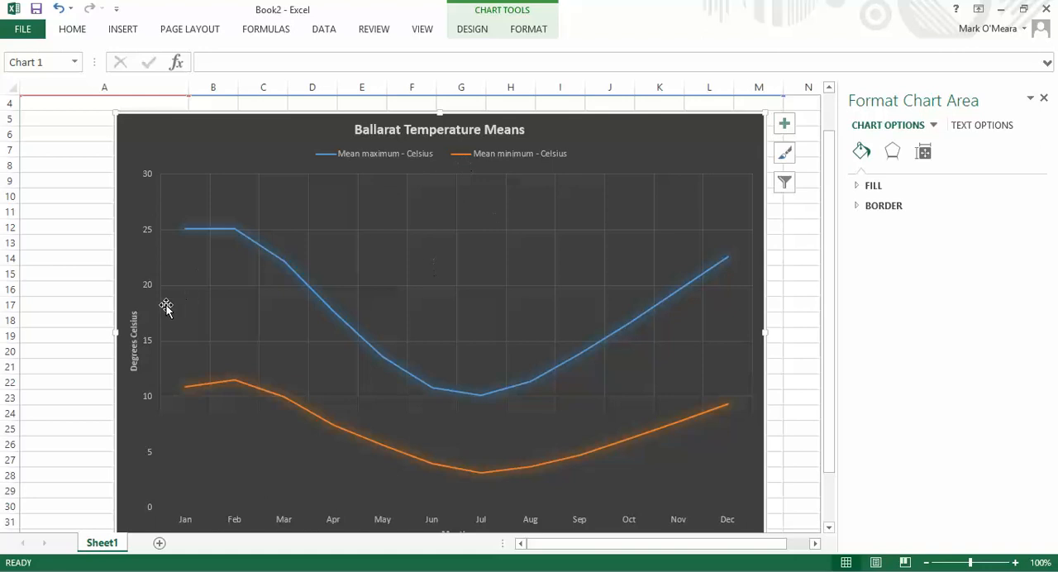
pyautogui.moveTo(148, 298)
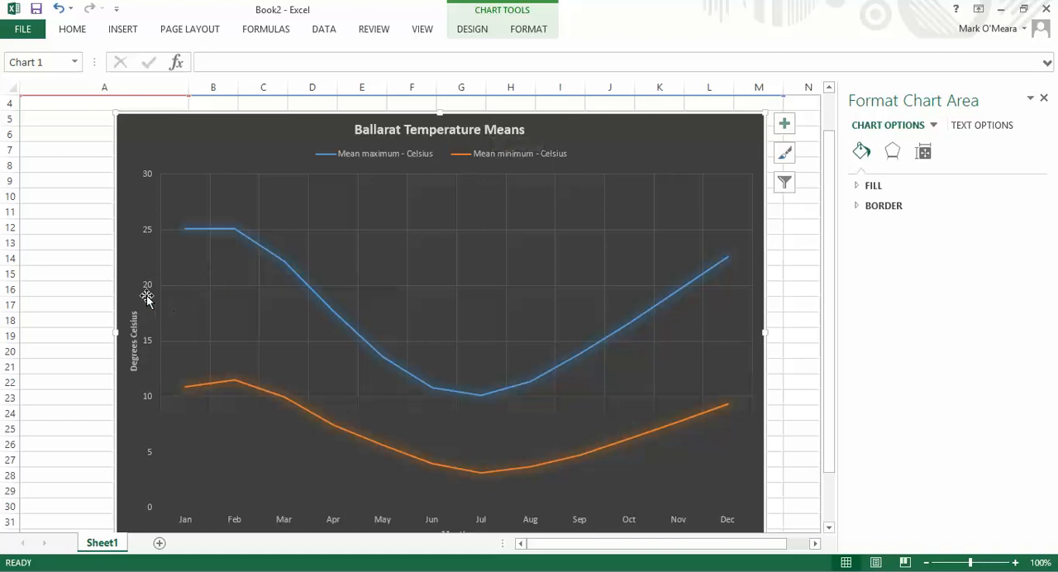